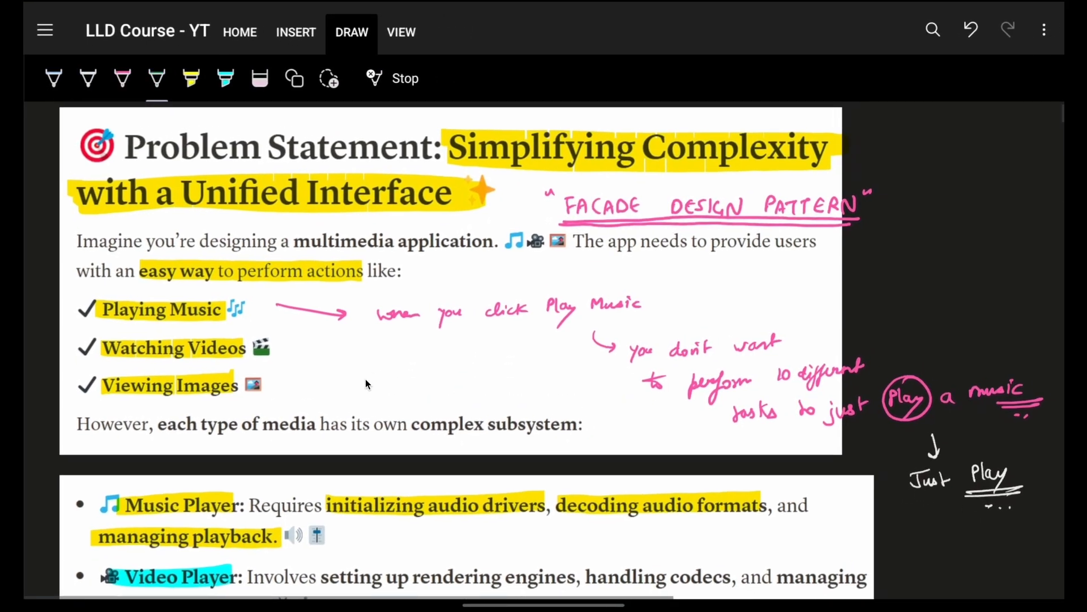
- Circle the problem headings and three media actions in green and blue, box them and link with arrows
scroll(up, 3)
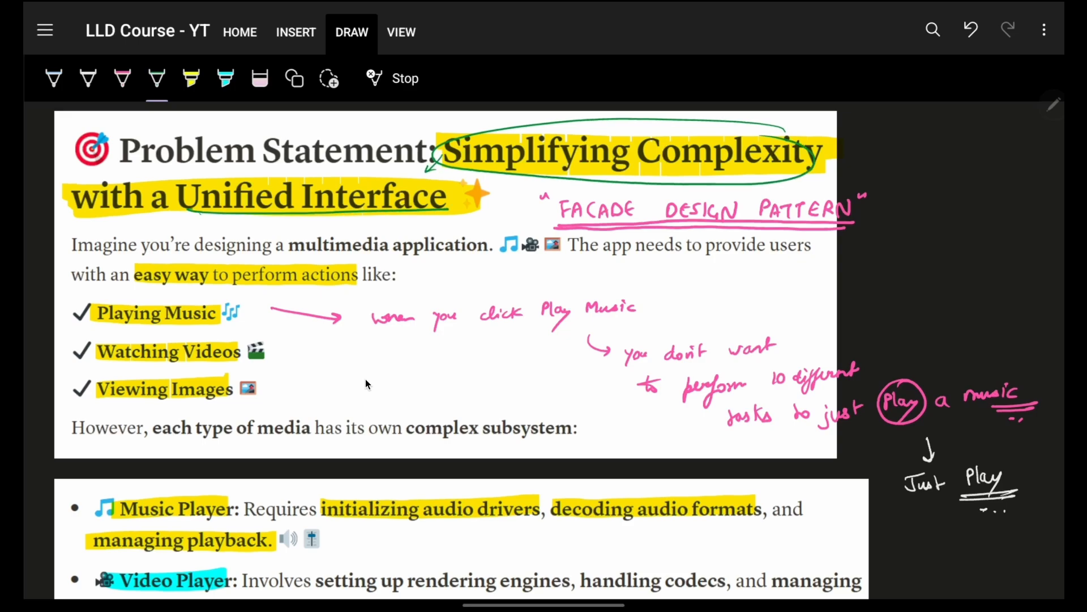
scroll(up, 3)
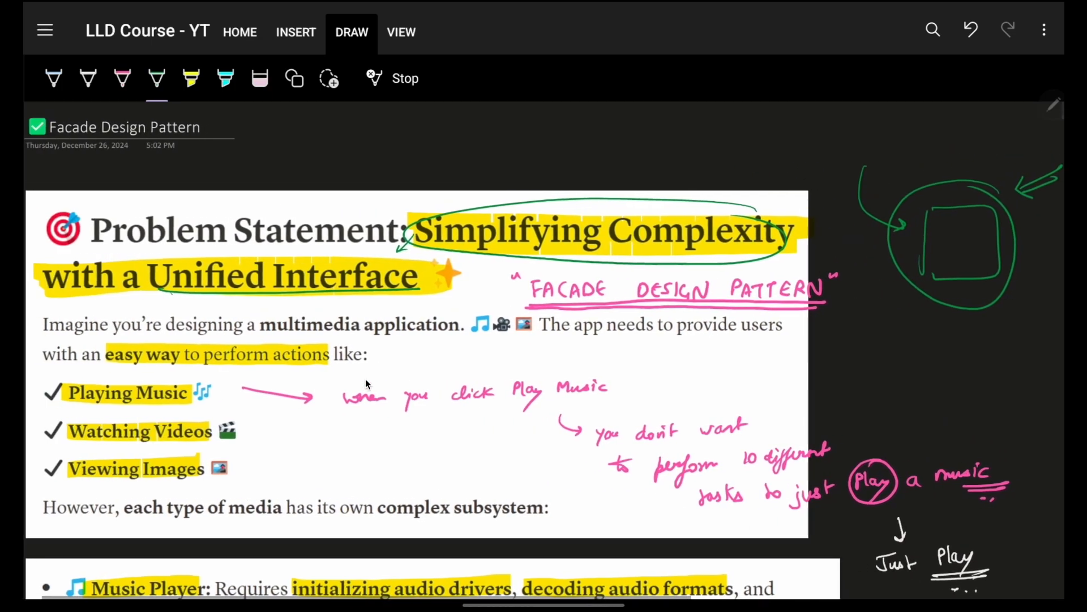
scroll(down, 3)
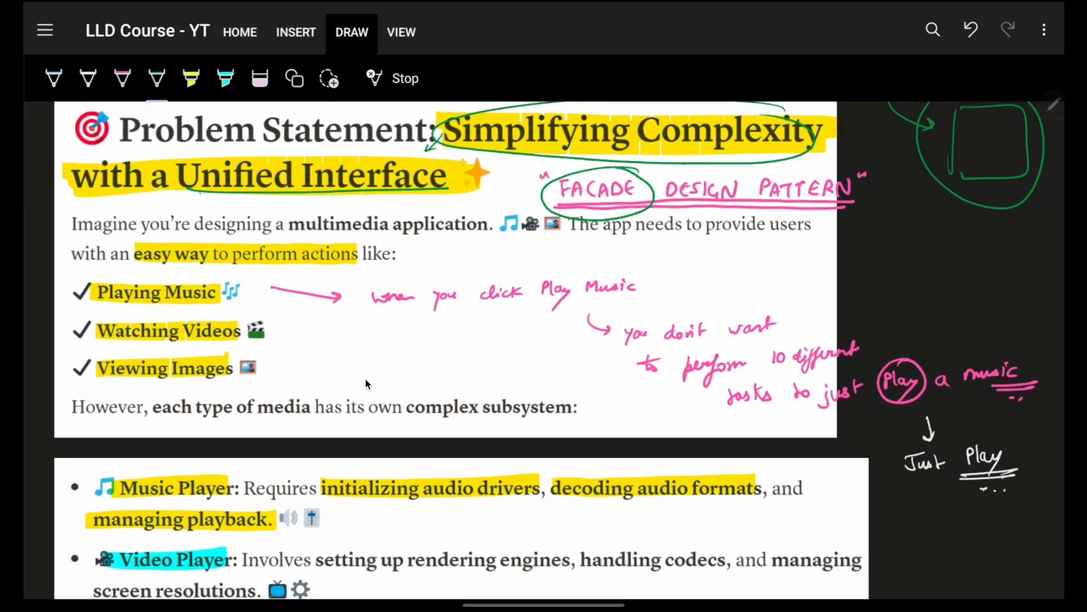
scroll(down, 3)
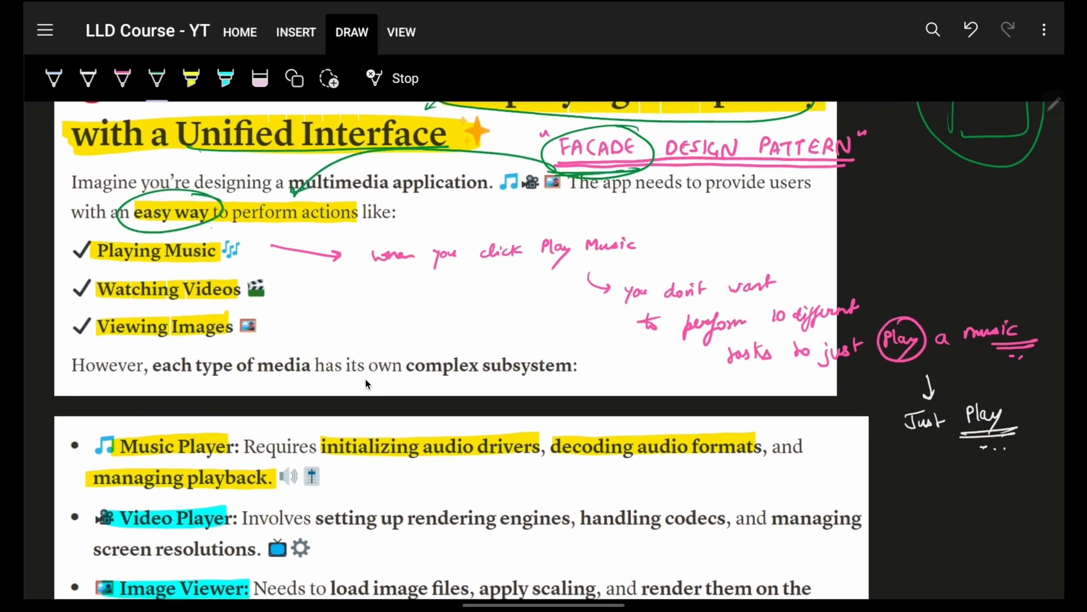
scroll(down, 3)
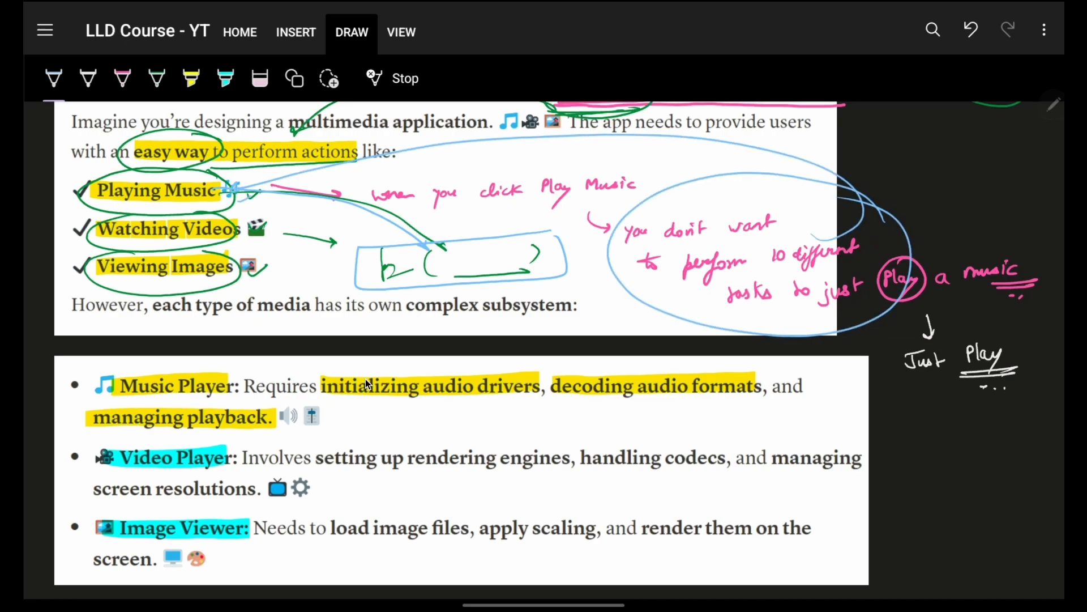
scroll(down, 3)
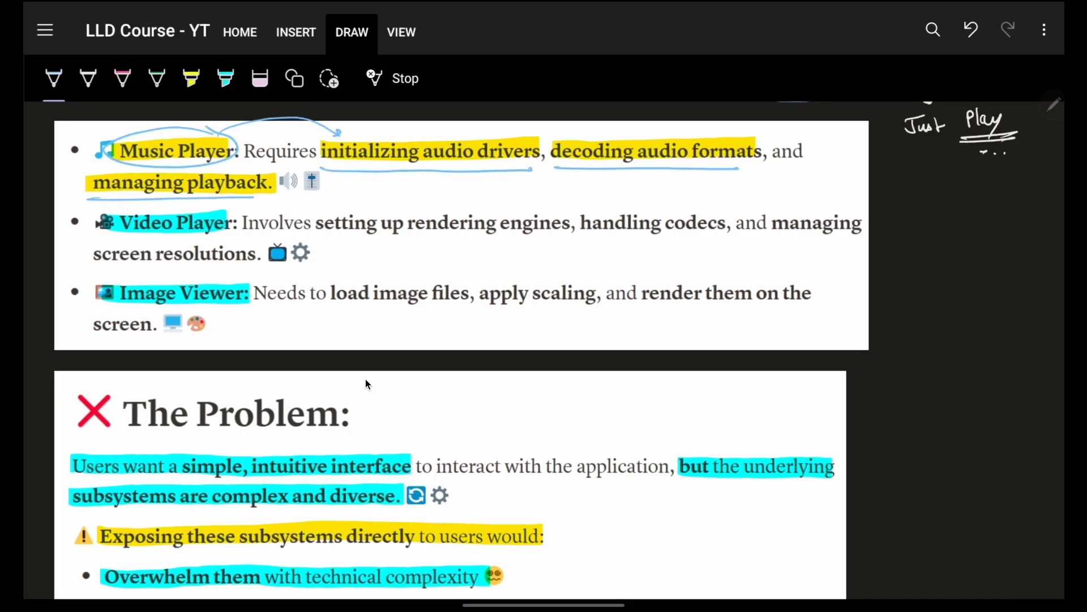
- Loop the subsystem bullets in blue, then mark The Problem points with pink circles, underlines, arrows and a doodle
scroll(up, 3)
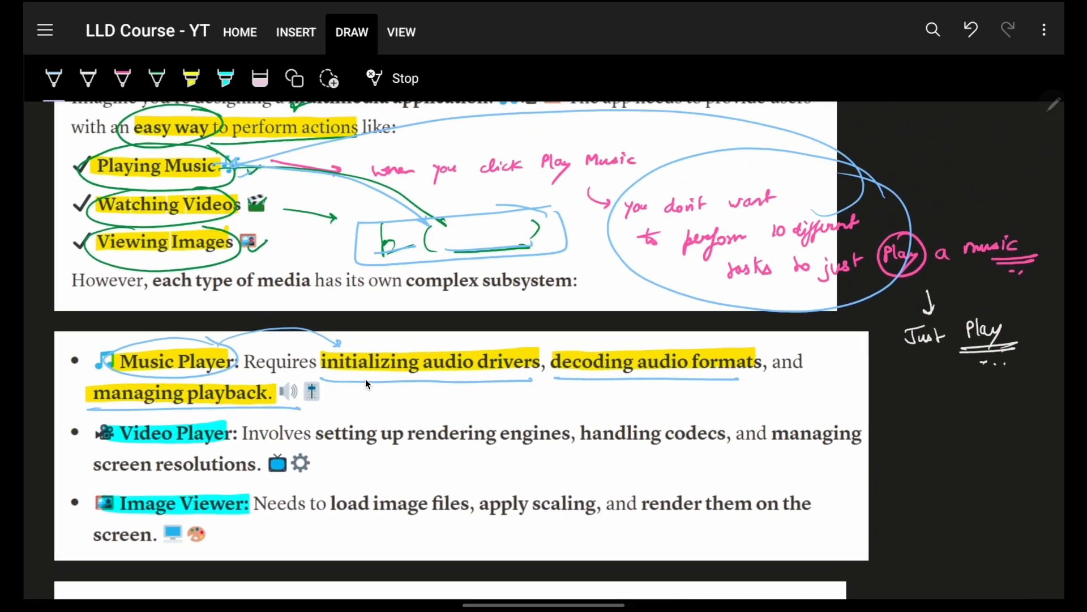
scroll(down, 3)
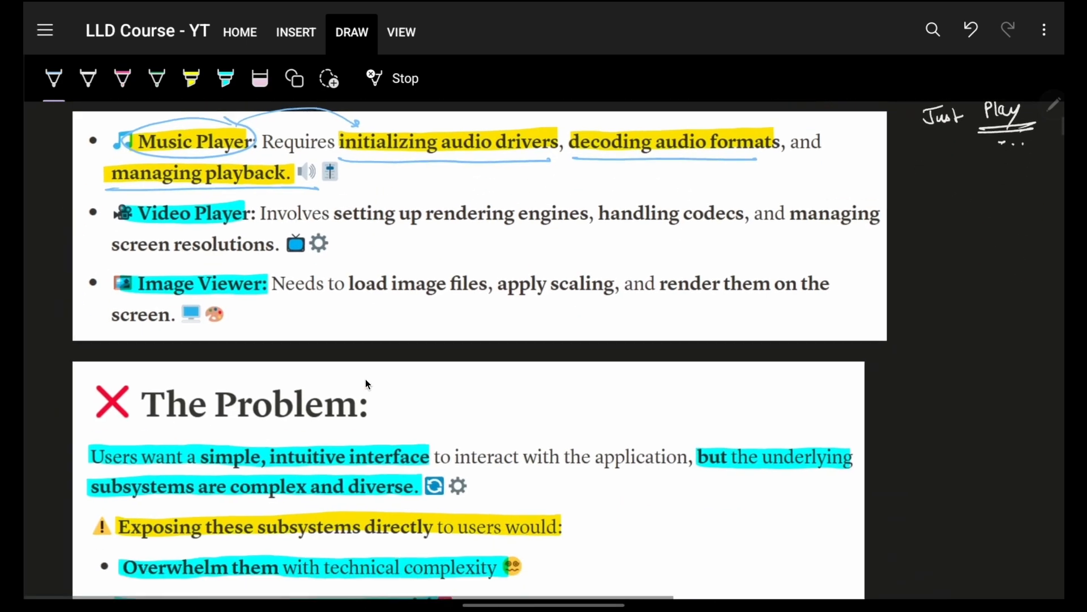
scroll(up, 3)
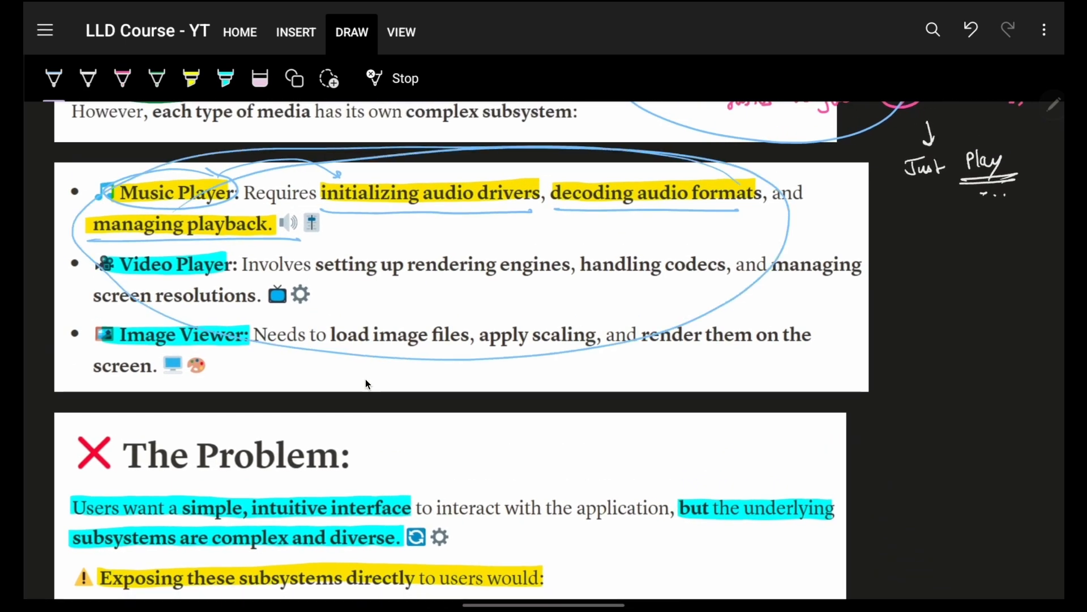
scroll(down, 3)
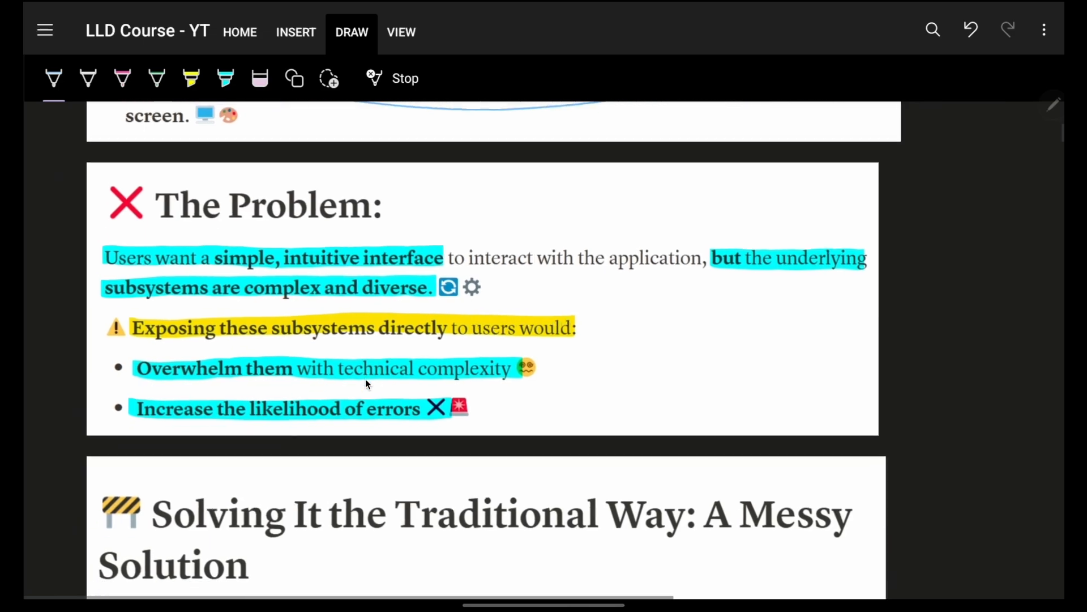
scroll(down, 3)
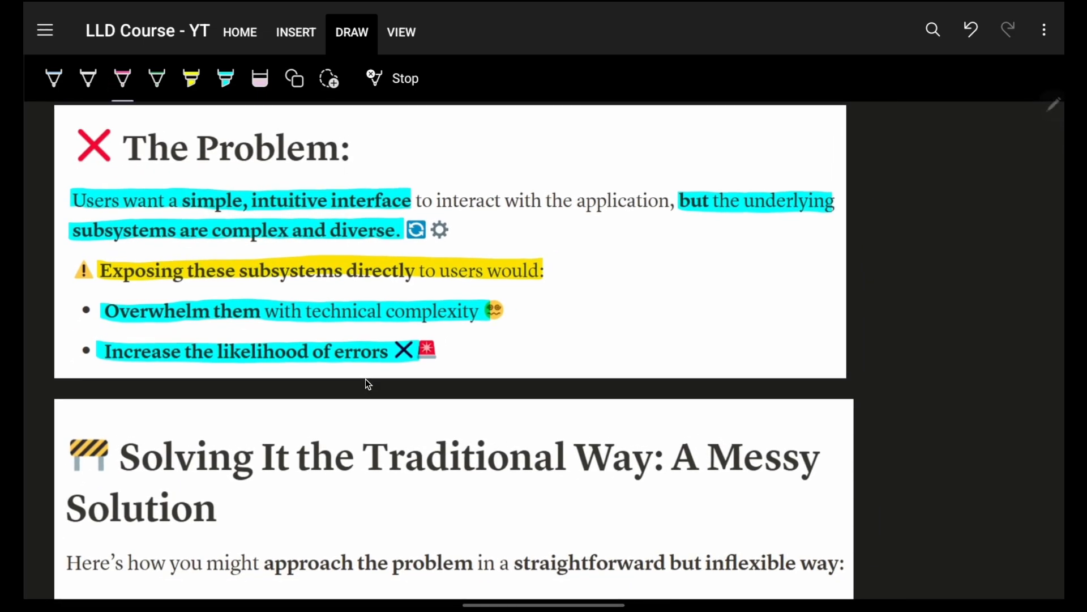
scroll(up, 3)
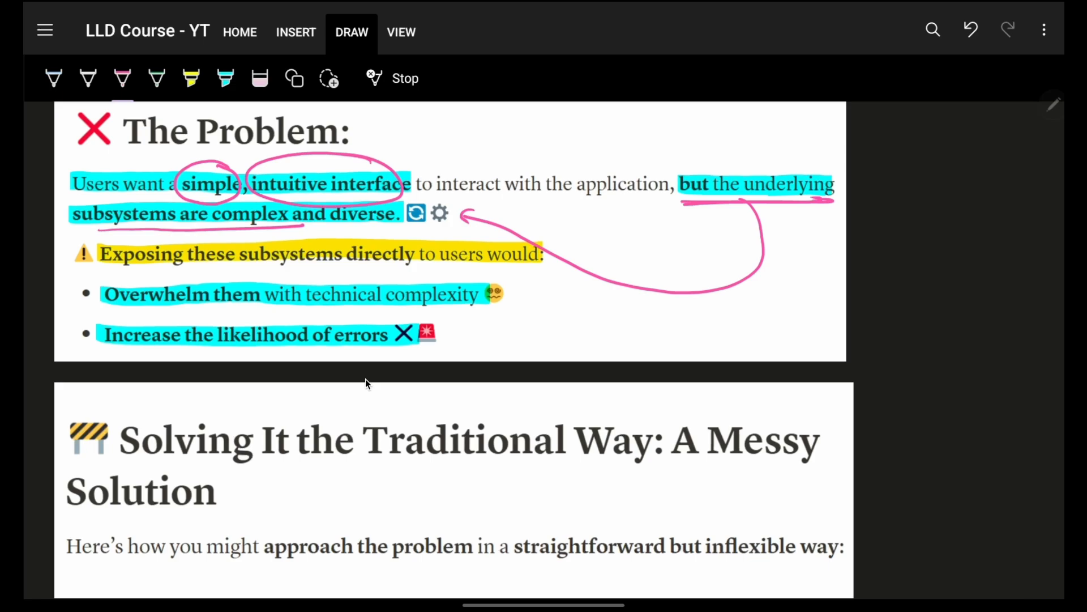
scroll(down, 3)
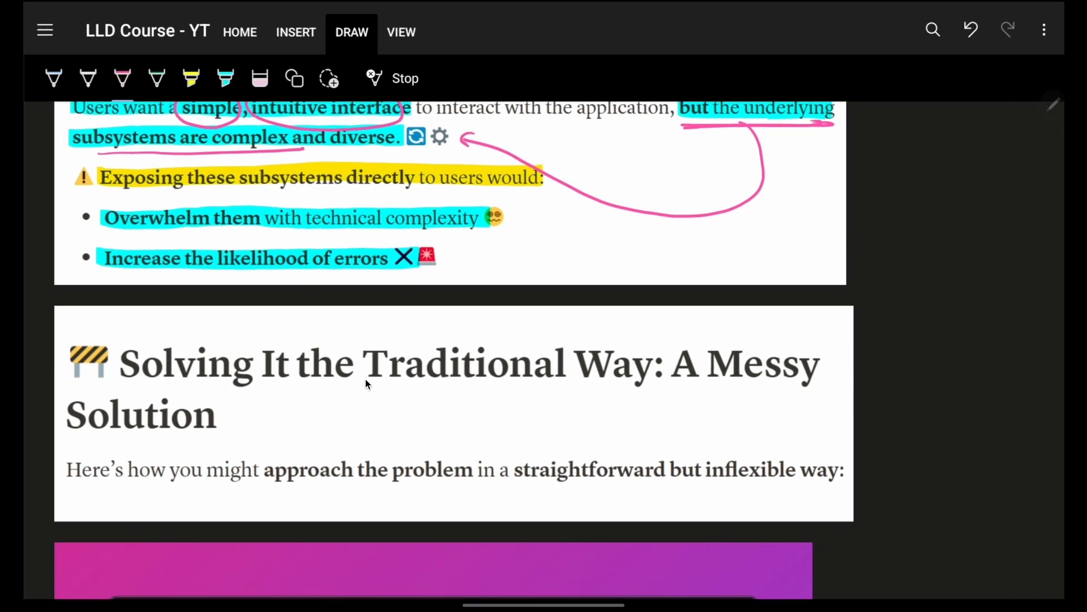
drag(347, 193, 409, 193)
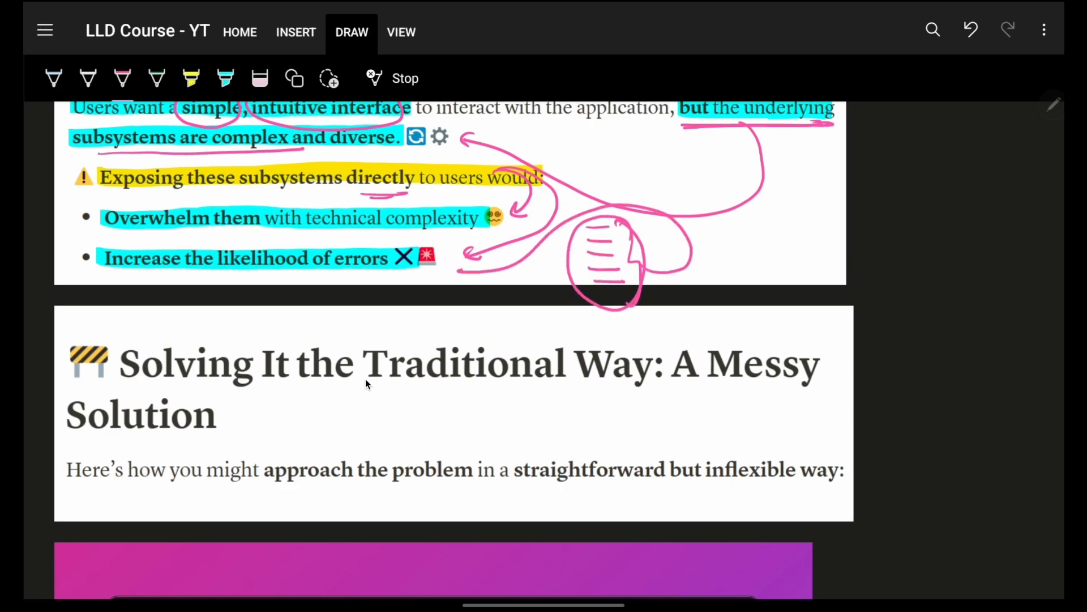
scroll(down, 3)
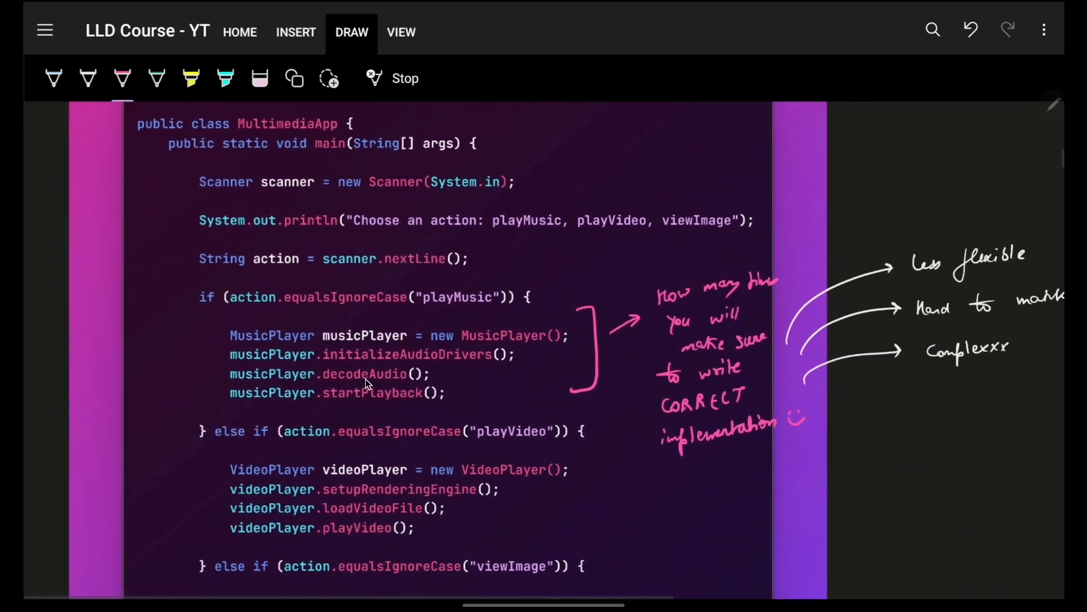
- Ring the playMusic check and music, video and image player code blocks in green, arrowed to the drawback notes
scroll(down, 3)
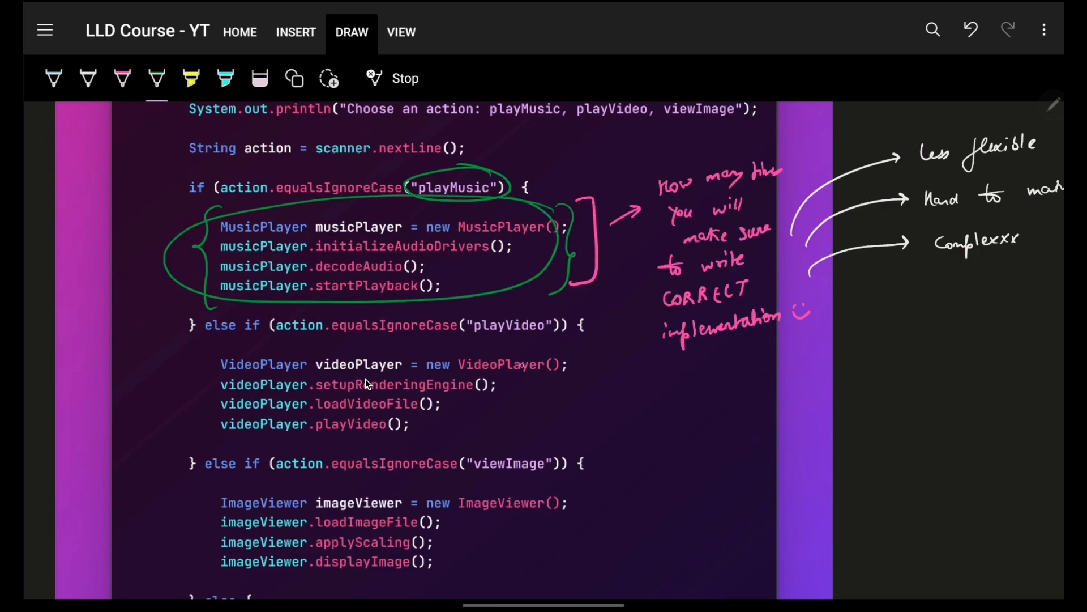
scroll(down, 3)
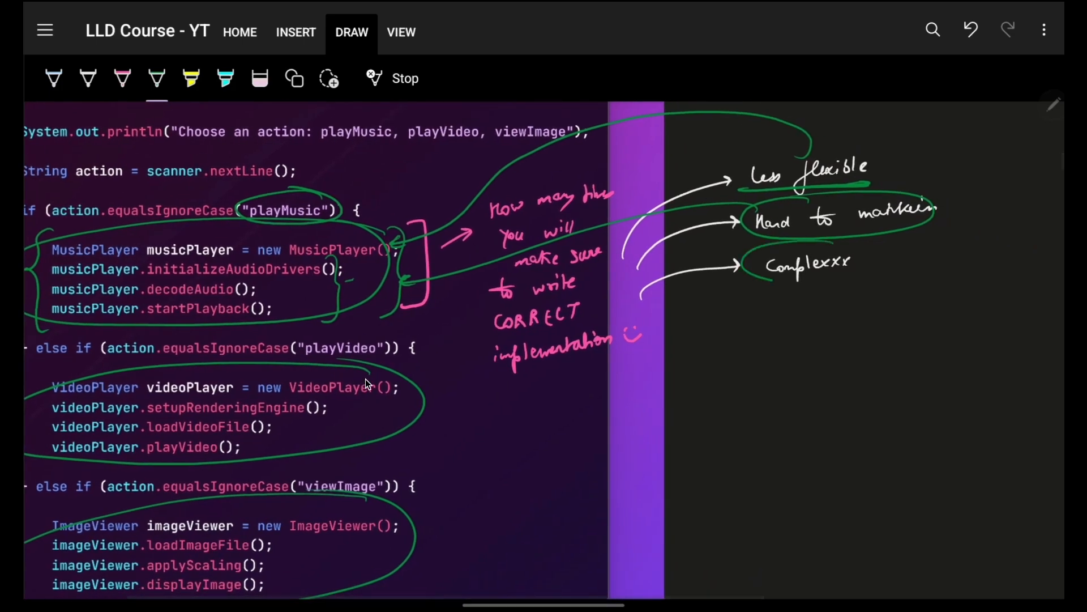
scroll(down, 3)
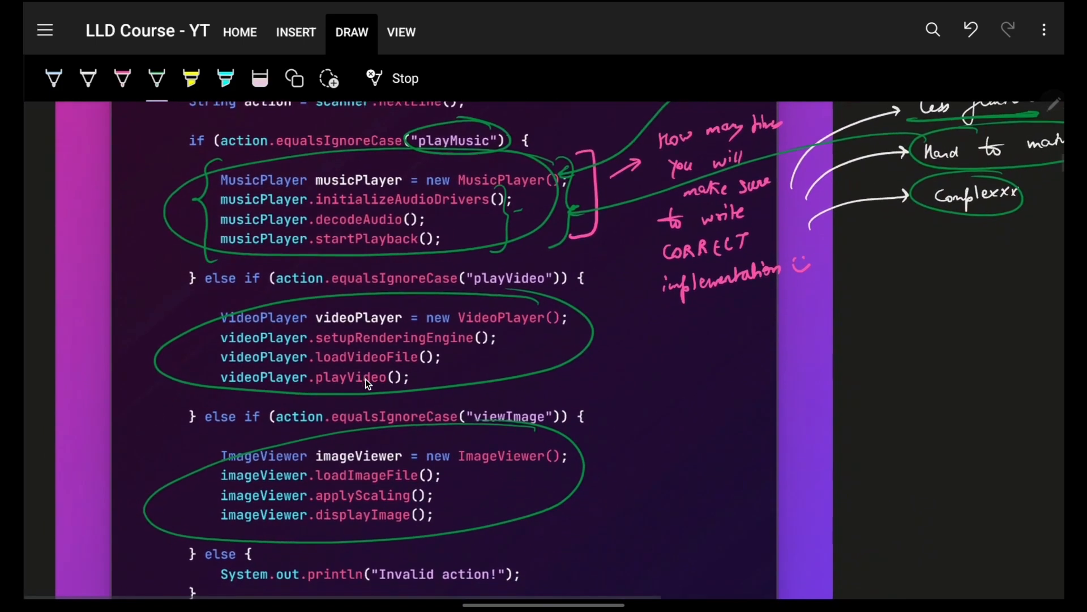
scroll(down, 3)
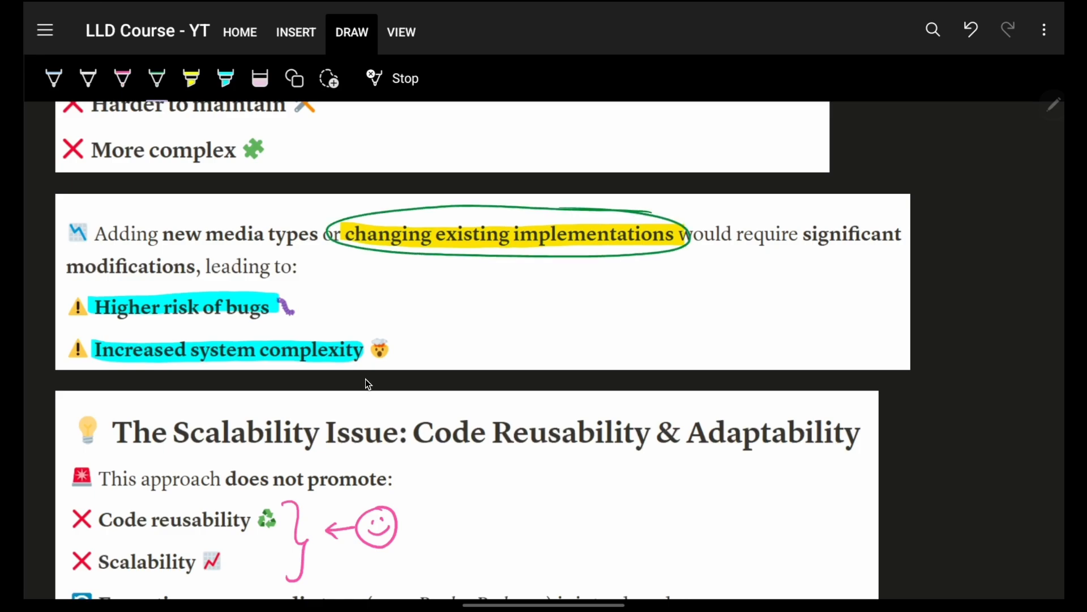
- Circle 'media types', 'wanted to test' and 'replace a specific subsystem' in blue, tick eBooks and Podcasts, add arrows
scroll(down, 3)
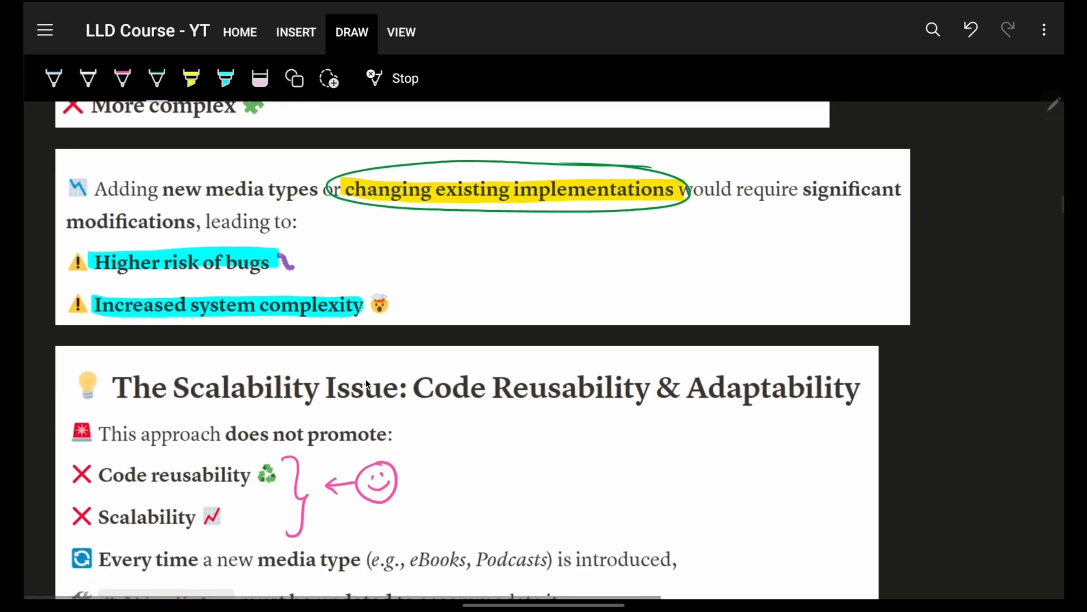
scroll(down, 3)
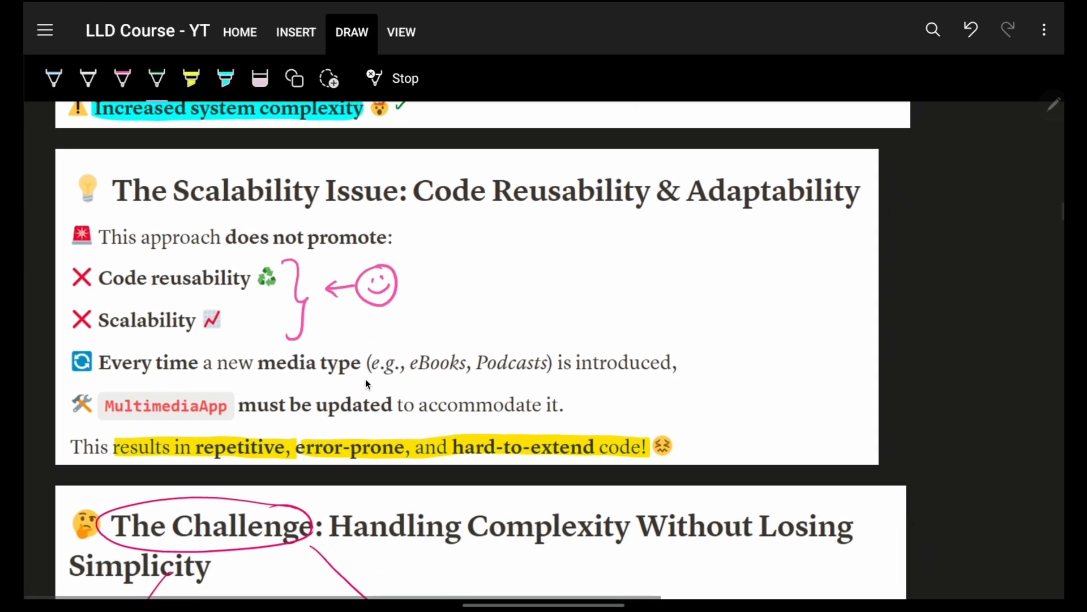
scroll(down, 3)
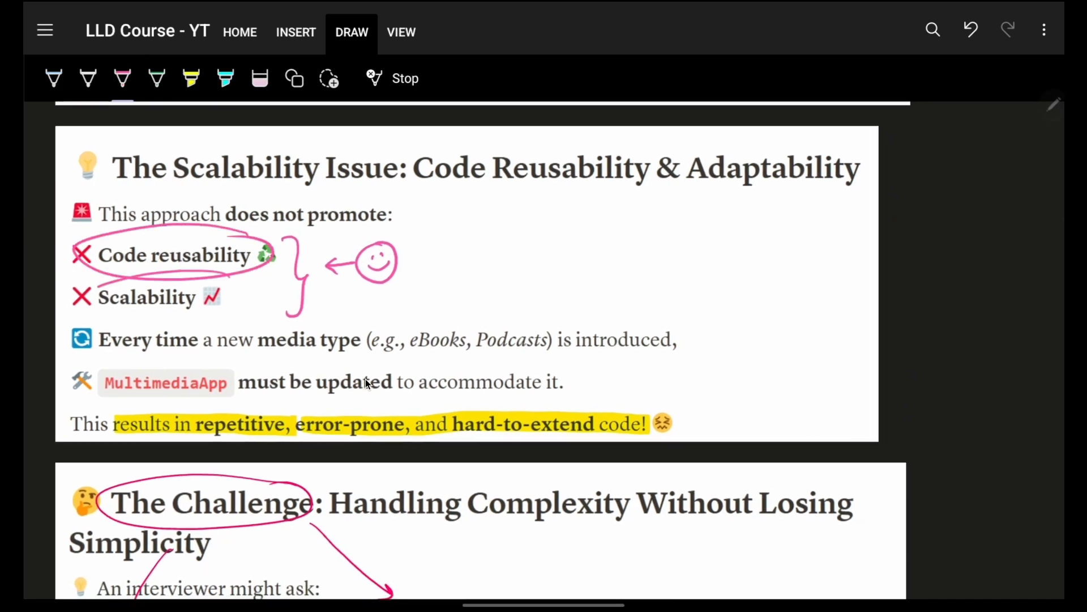
scroll(down, 3)
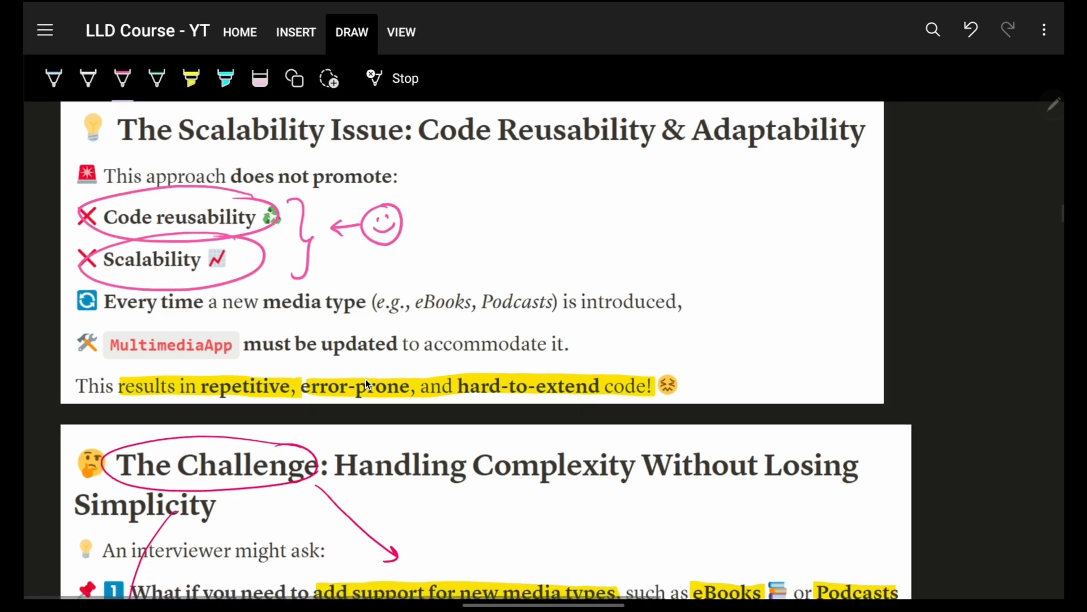
scroll(down, 3)
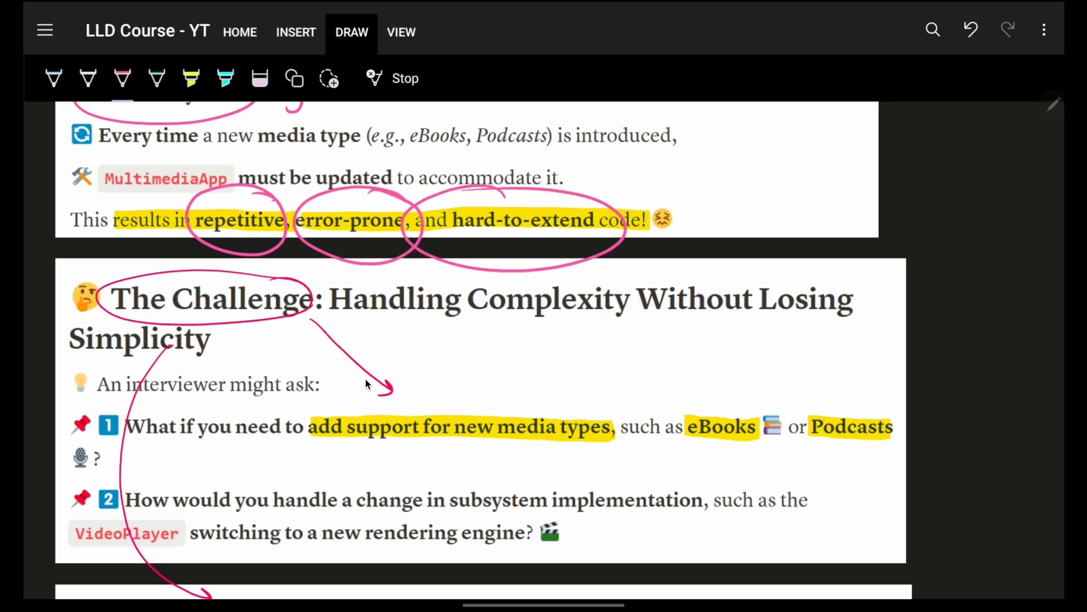
scroll(down, 3)
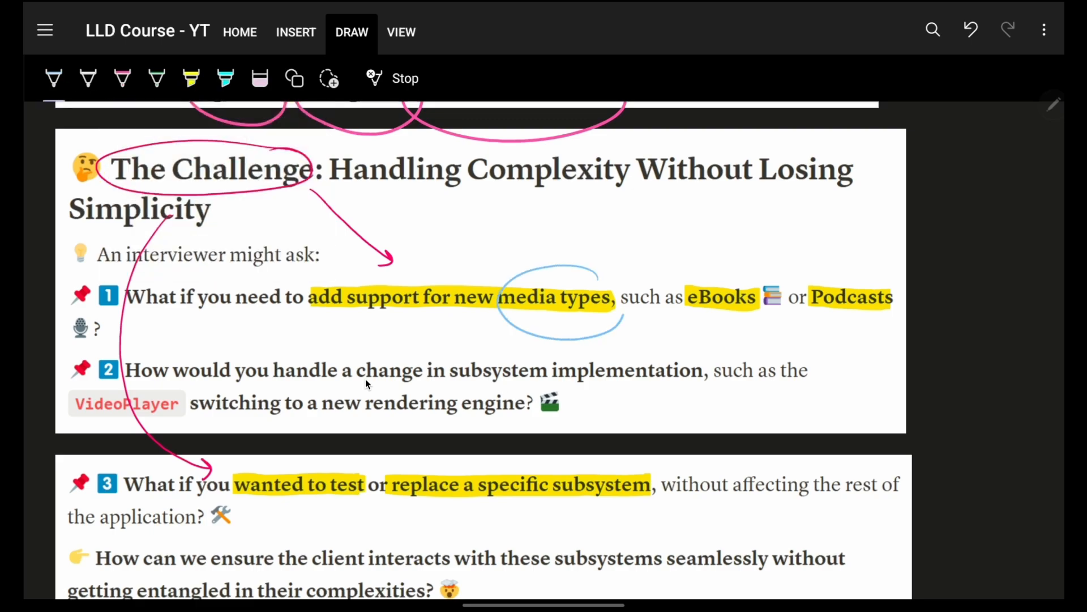
scroll(down, 3)
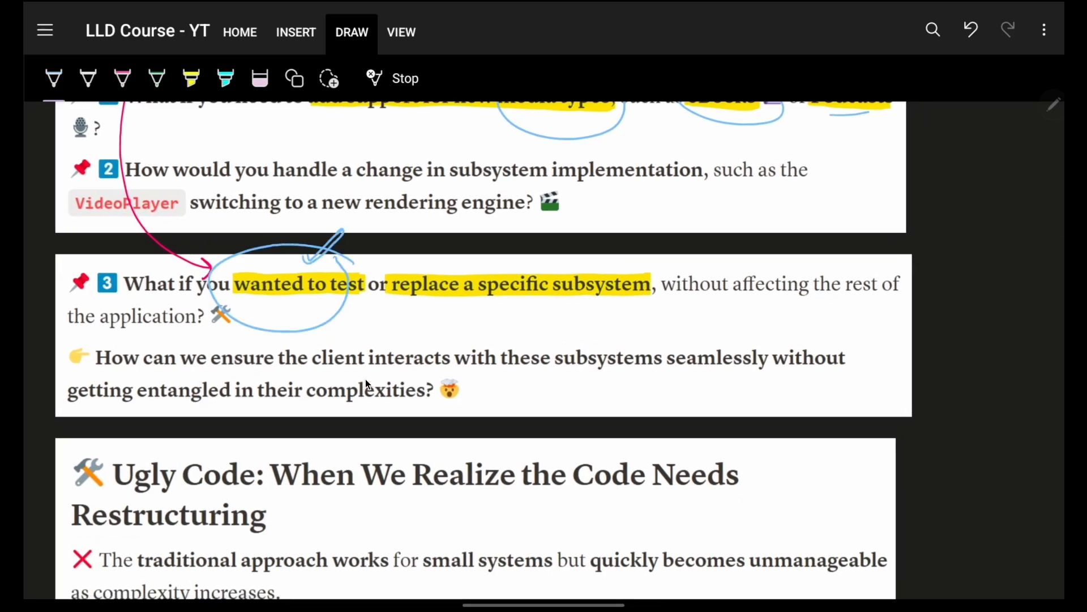
scroll(up, 3)
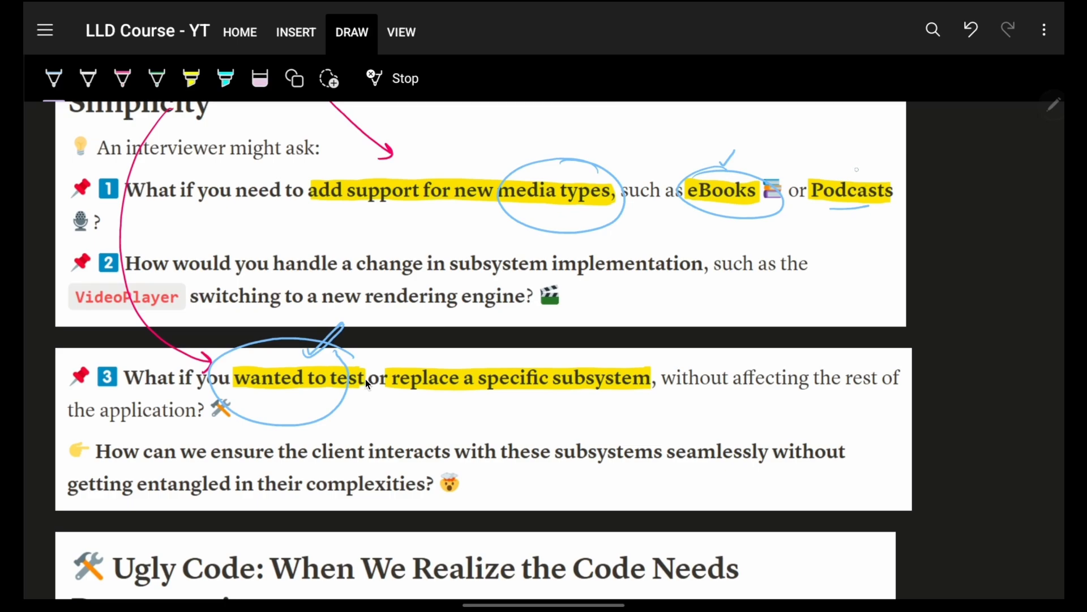
scroll(down, 3)
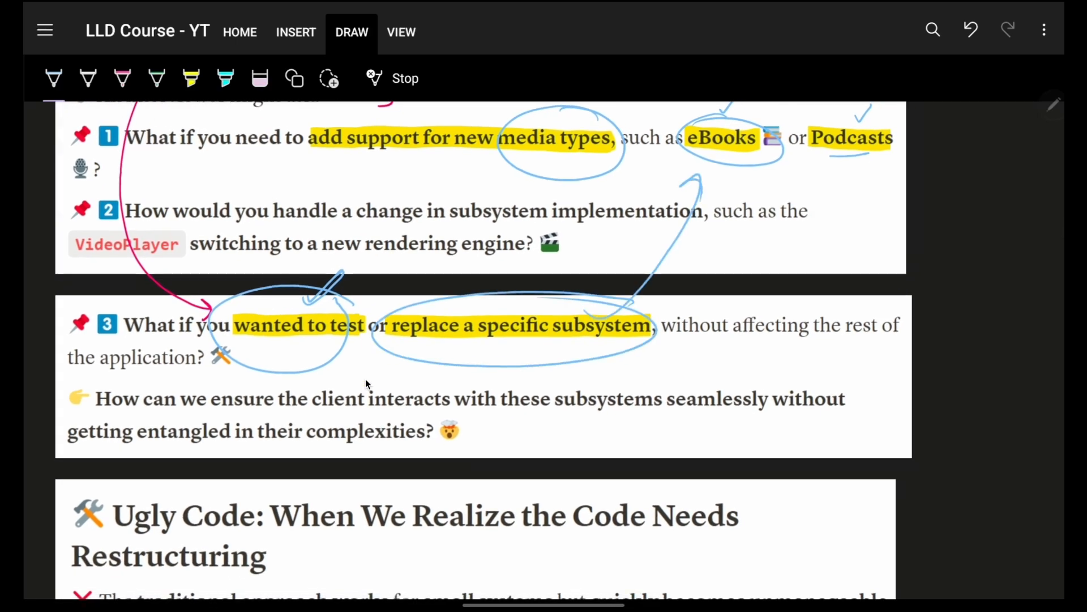
scroll(up, 3)
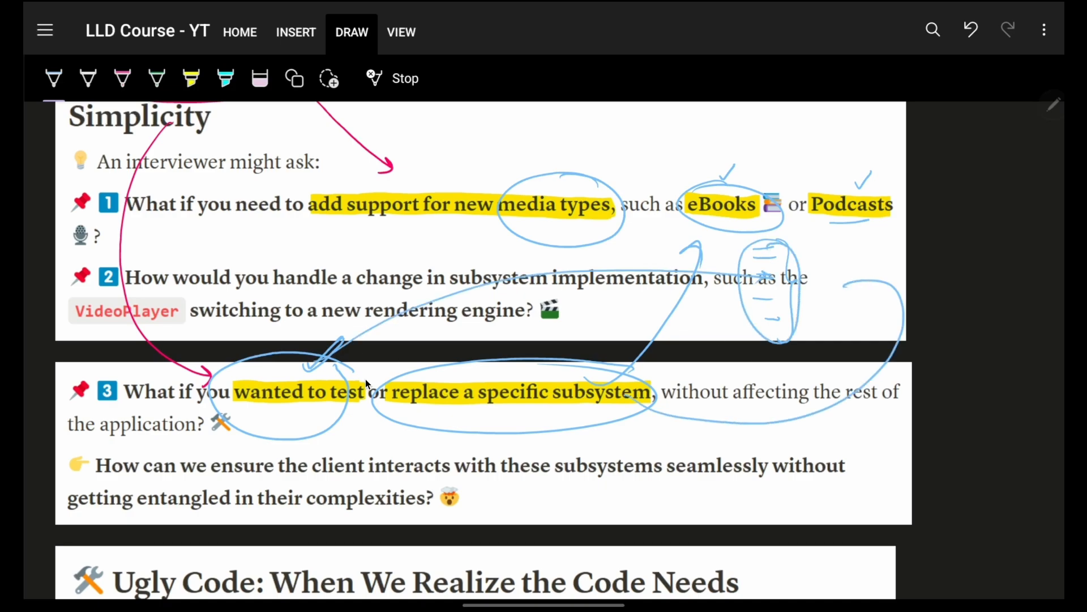
scroll(down, 3)
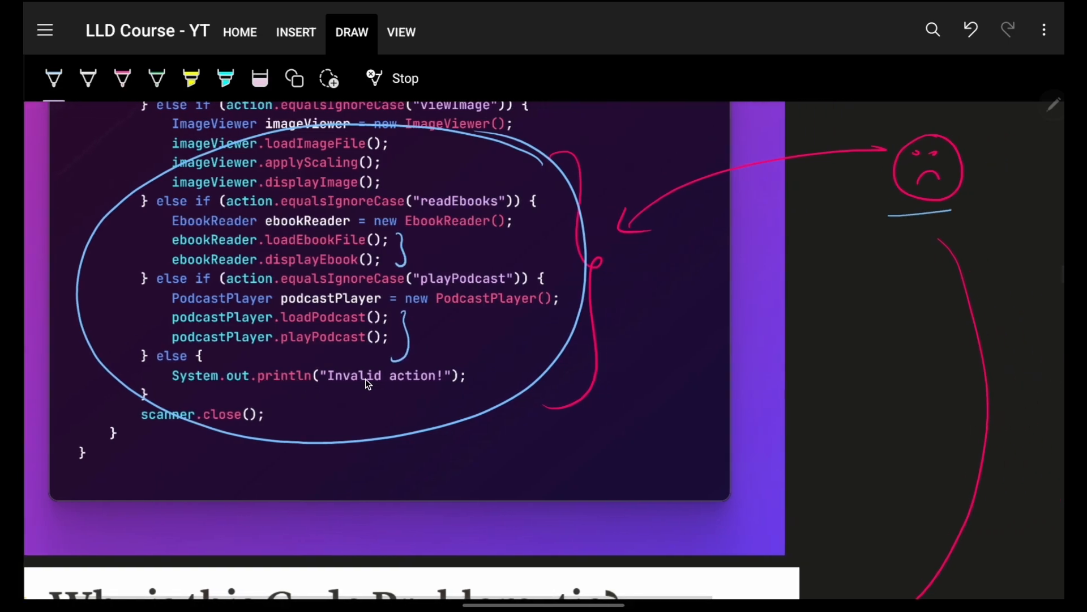
- Arrow from the scanner.nextLine input line to a blue loop around the else-if media branches
scroll(down, 3)
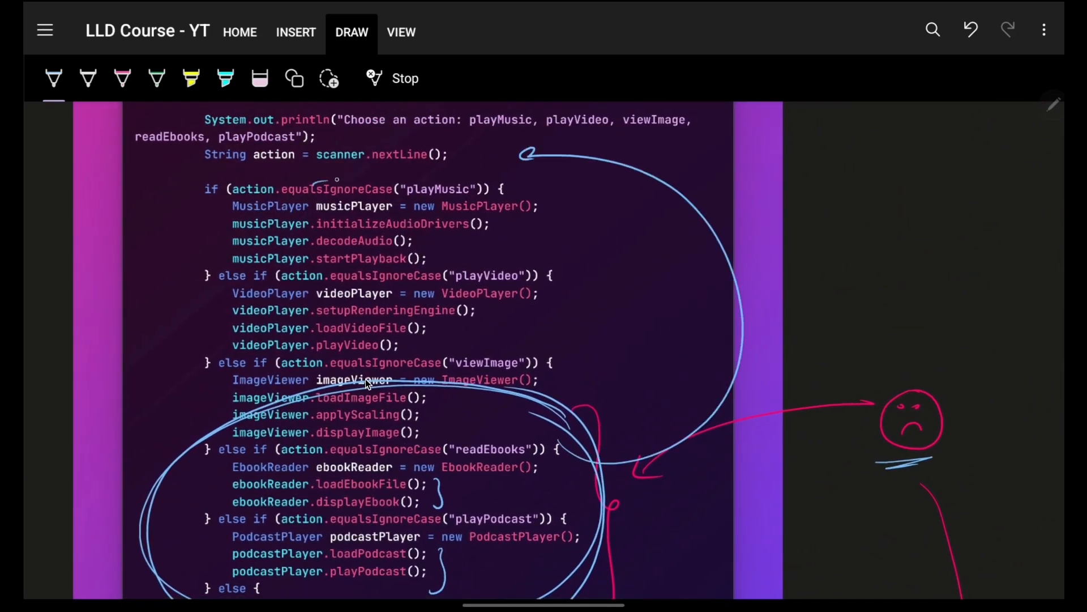
scroll(down, 3)
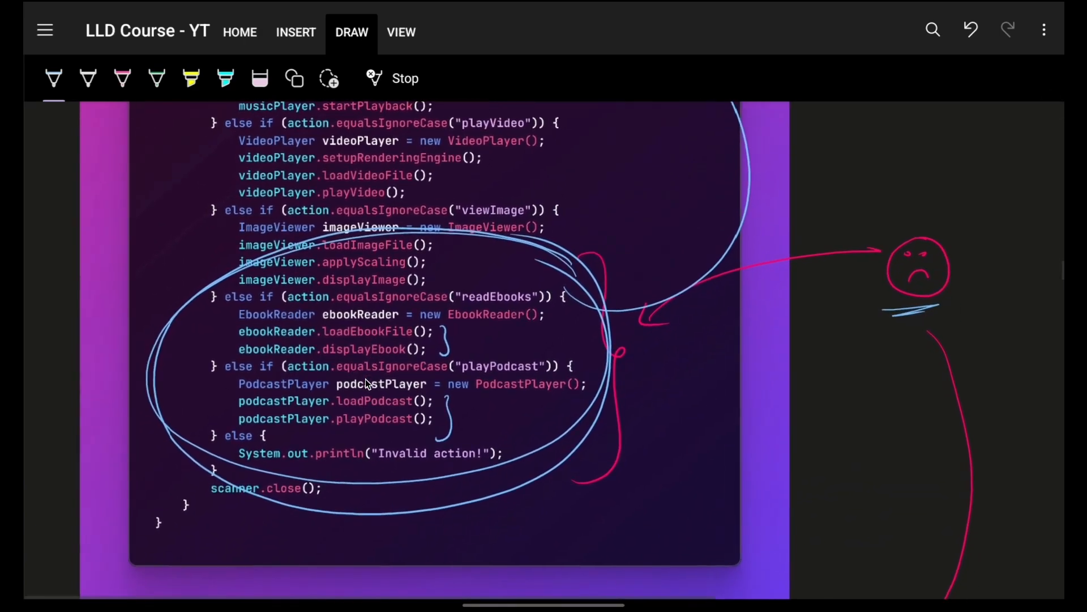
scroll(up, 3)
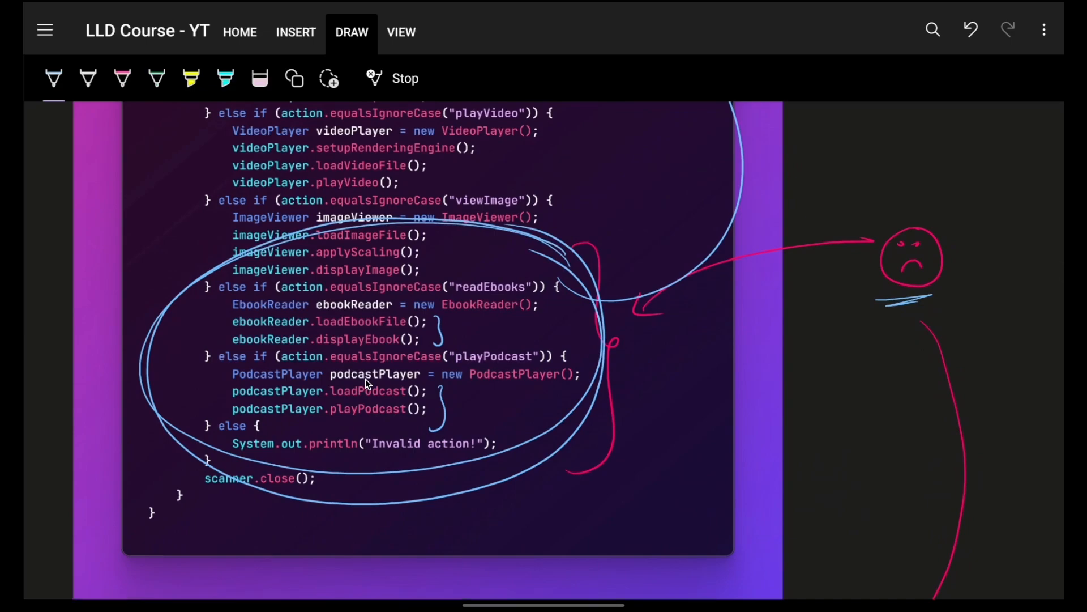
scroll(down, 3)
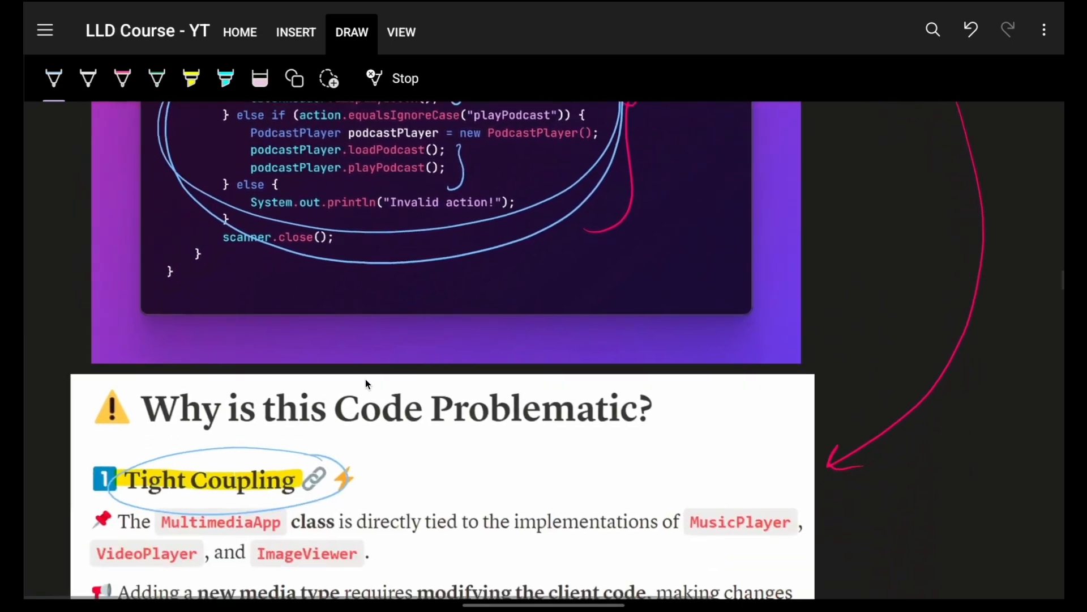
scroll(down, 3)
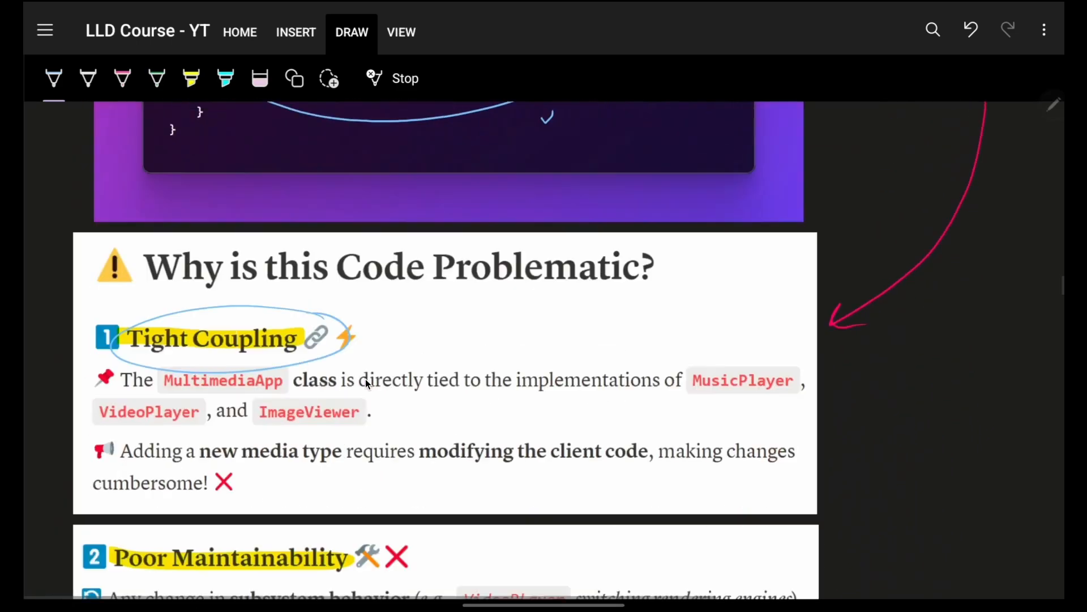
- Circle Poor Maintainability and Lack of Scalability in blue and underline Facade in the Savior heading
scroll(down, 3)
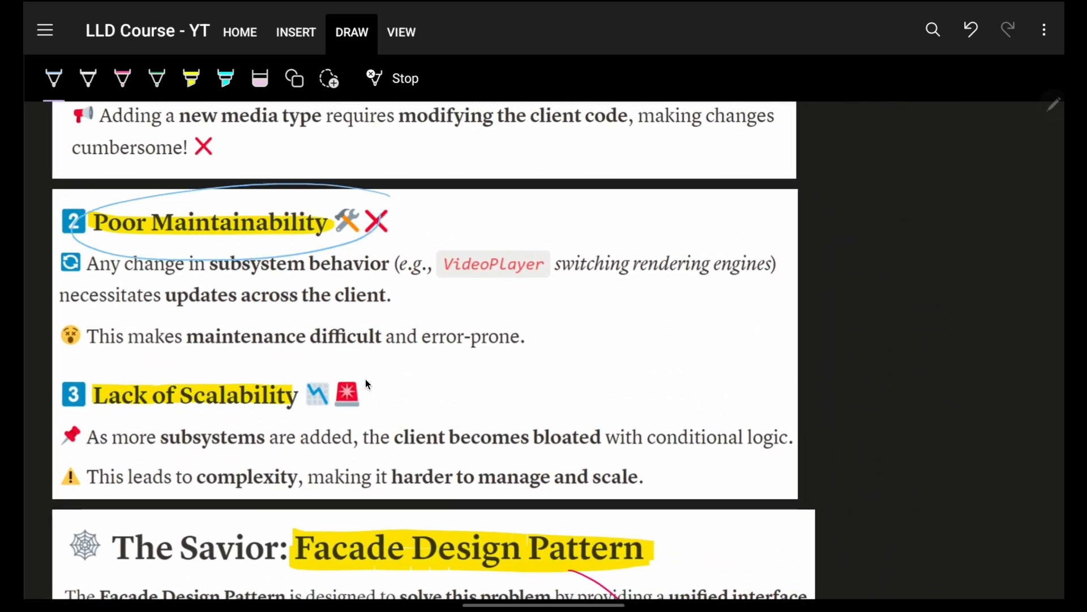
scroll(down, 3)
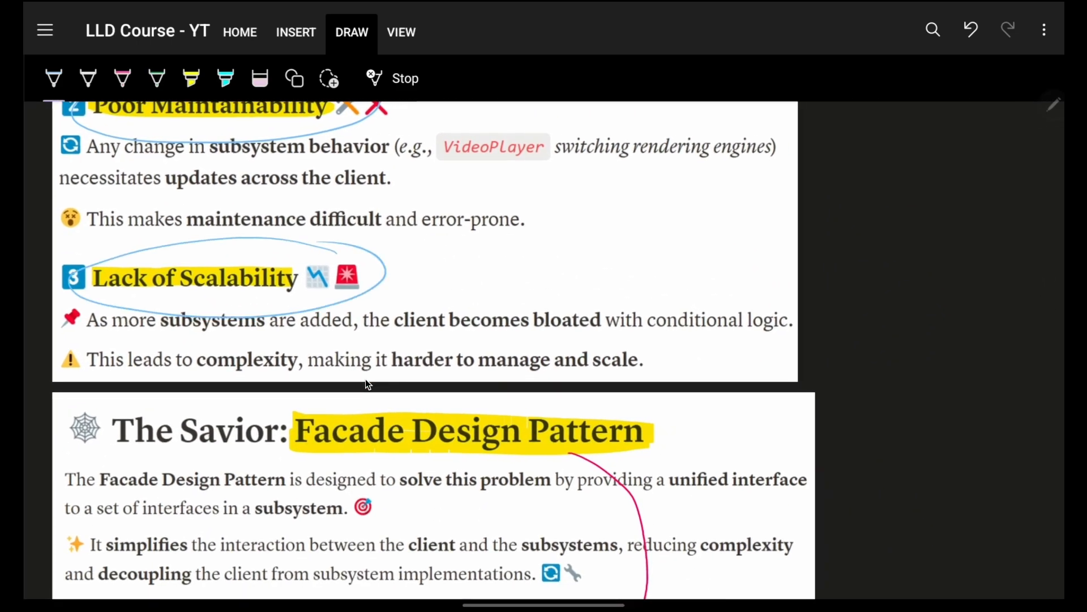
scroll(down, 3)
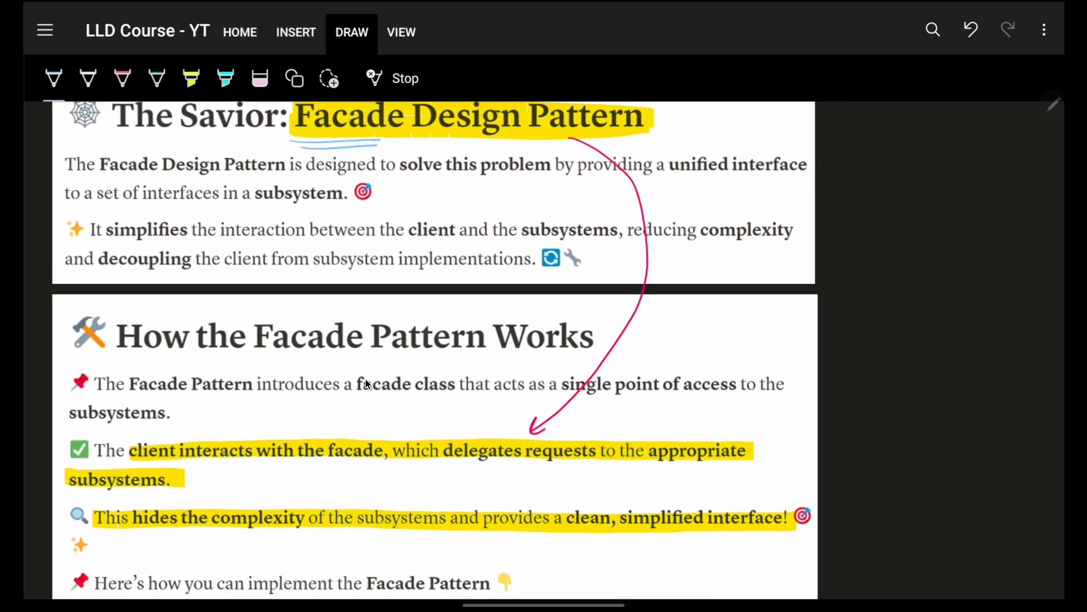
- Circle 'delegates requests', underline 'clean, simplified interface' and arrow it to a handwritten performAction( ) note
scroll(down, 3)
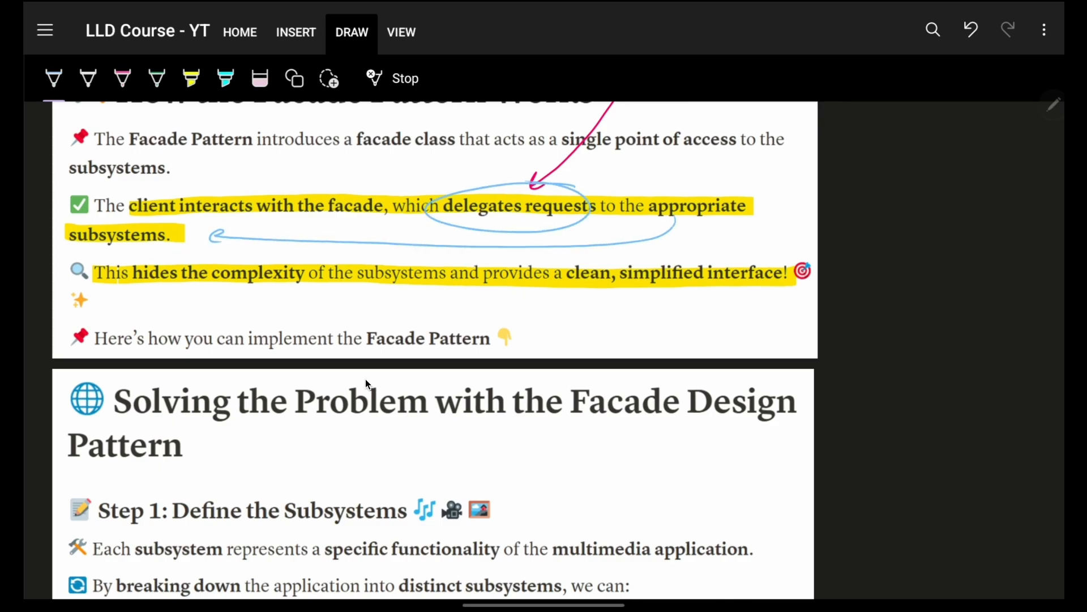
scroll(up, 3)
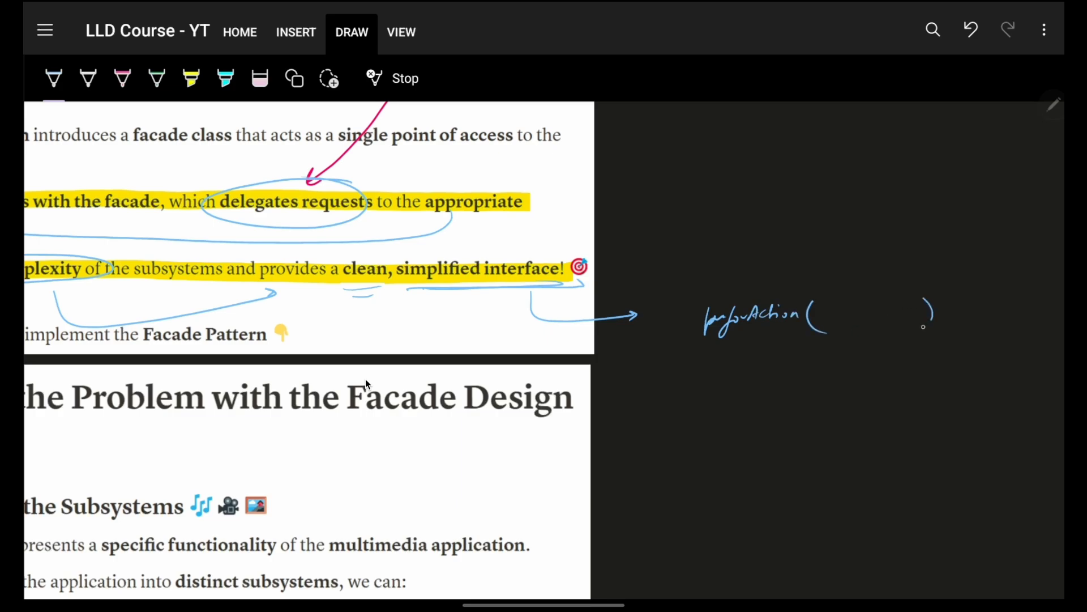
scroll(down, 3)
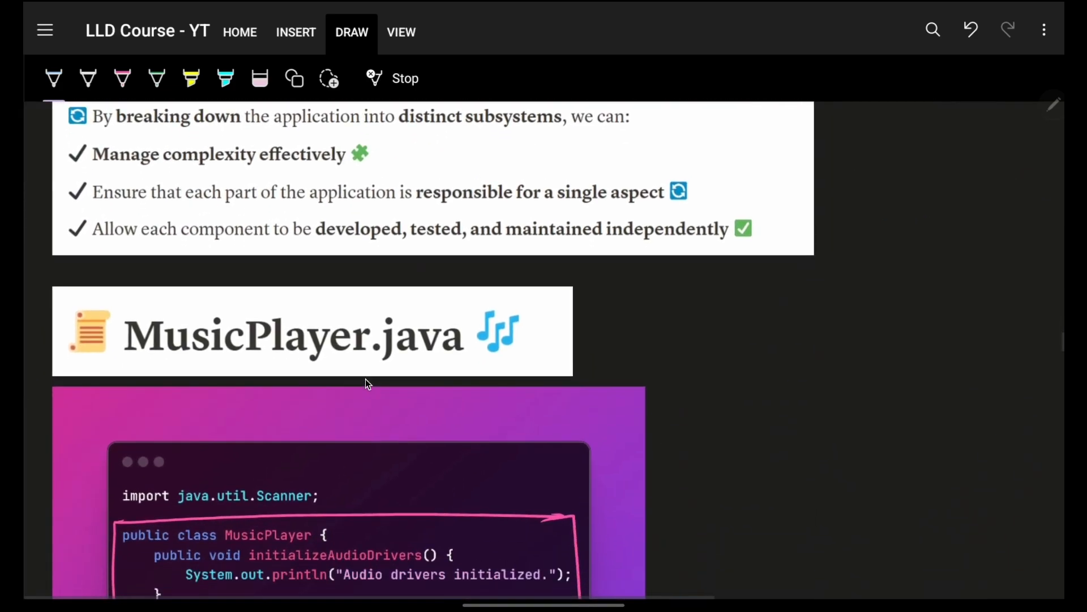
- Draw a blue ellipse around the whole ImageViewer.java class screenshot
scroll(down, 3)
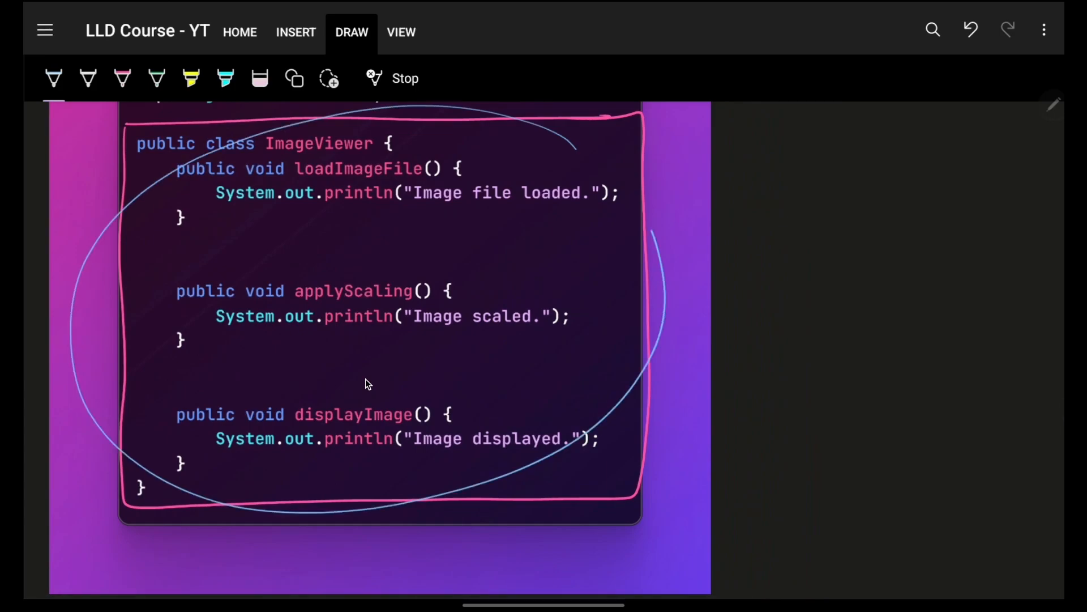
scroll(down, 3)
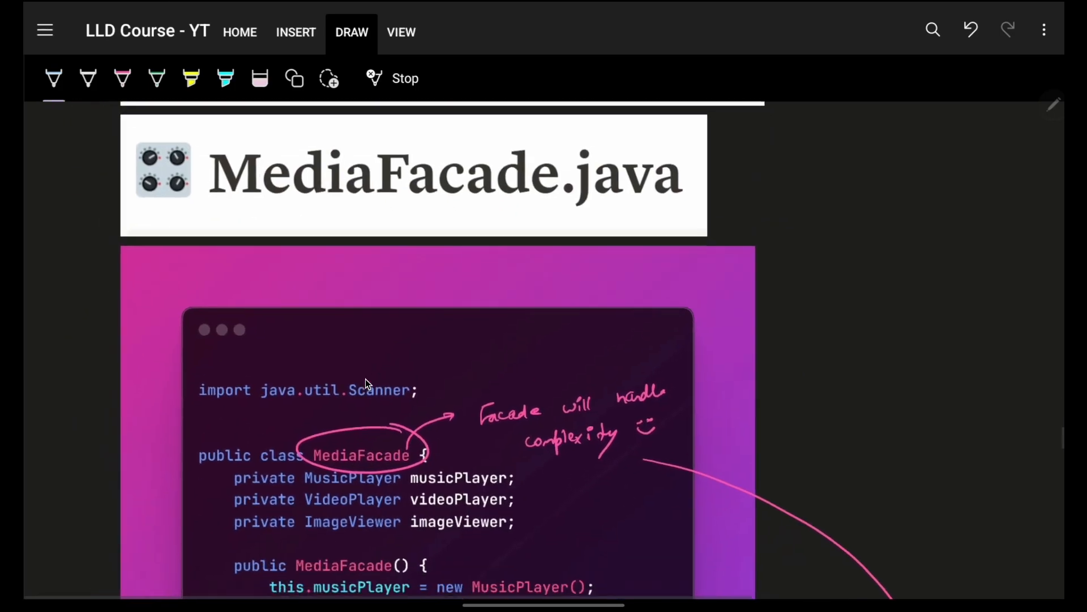
- Bracket the MediaFacade switch cases and ring a note that other design patterns can make it clean too
scroll(down, 3)
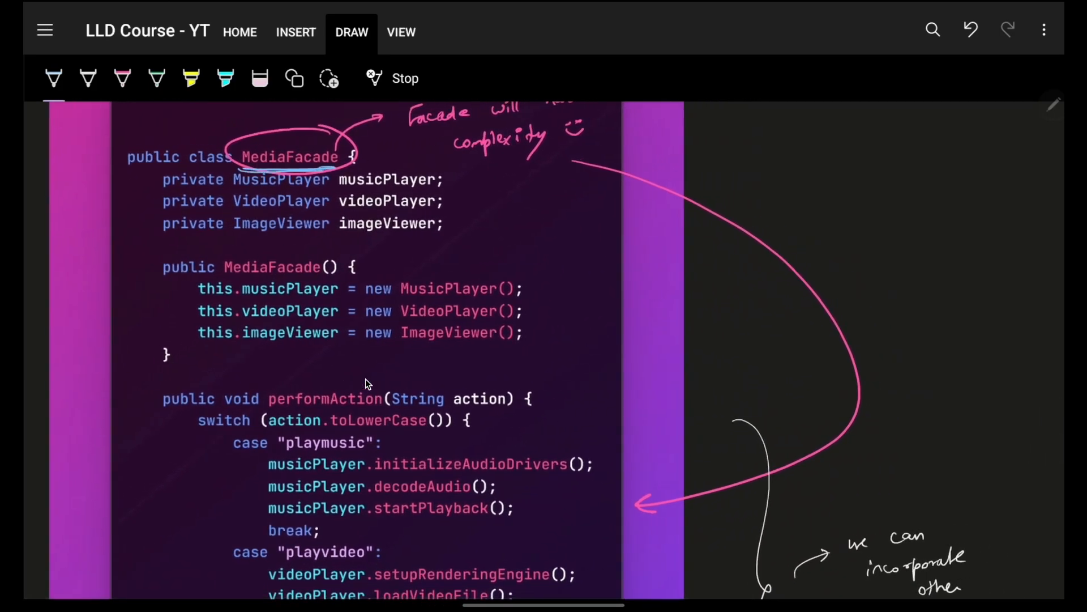
scroll(down, 3)
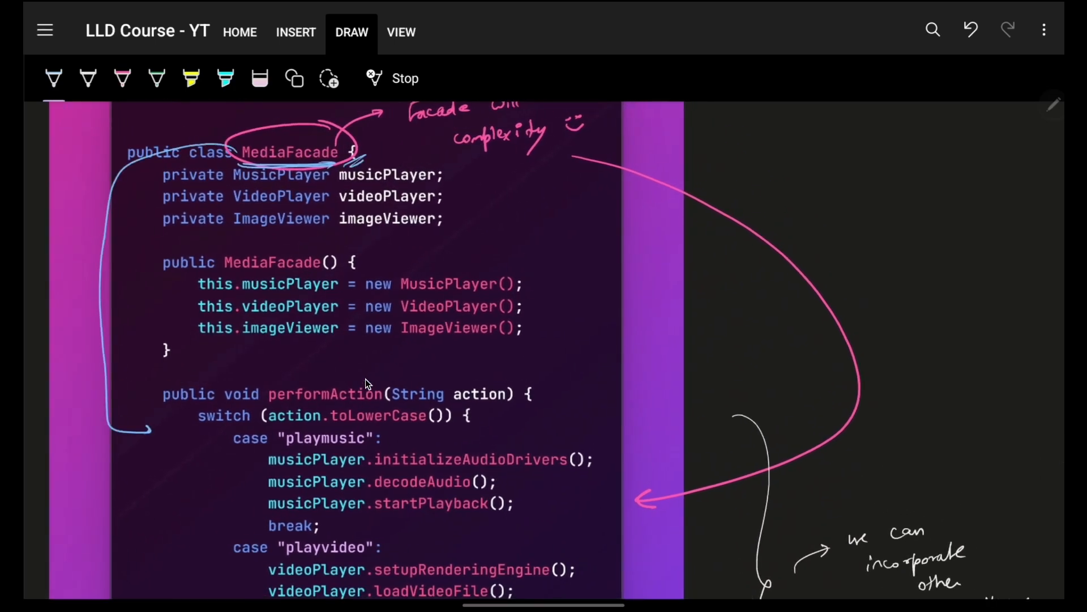
scroll(down, 3)
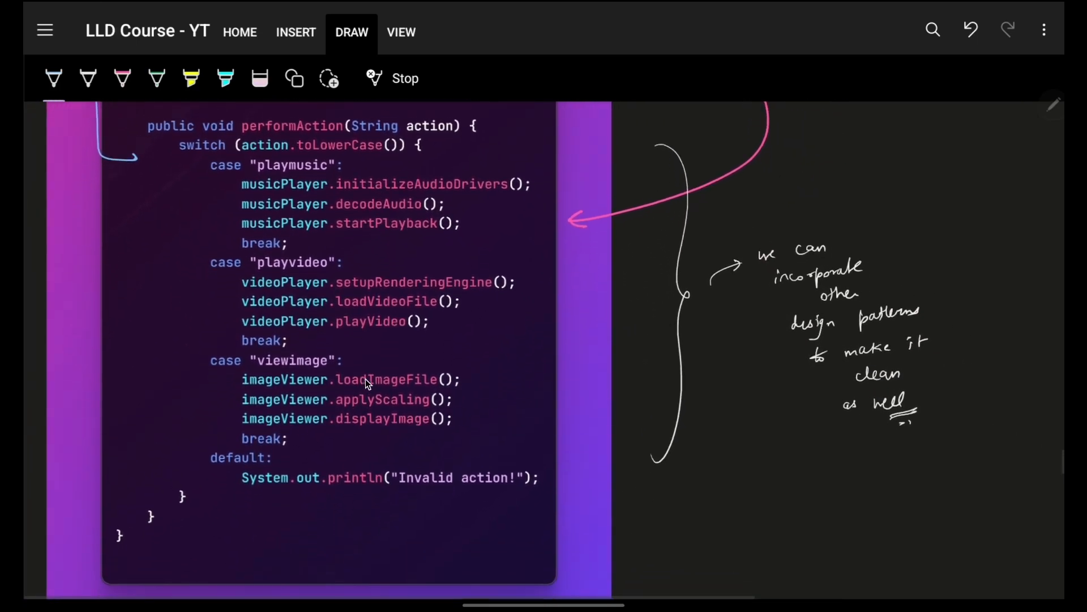
scroll(down, 3)
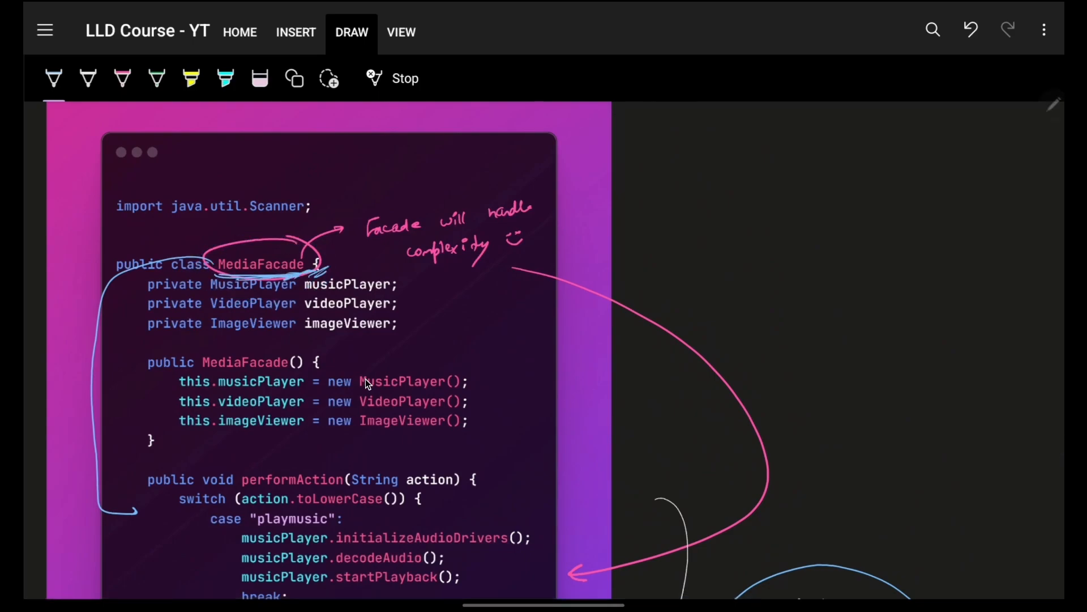
scroll(down, 3)
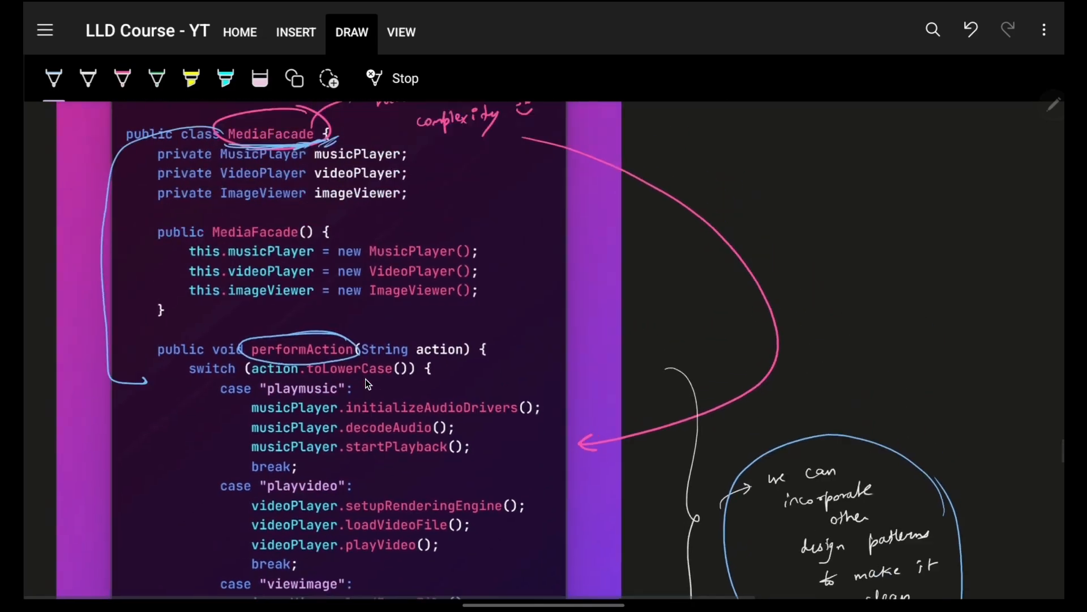
scroll(down, 3)
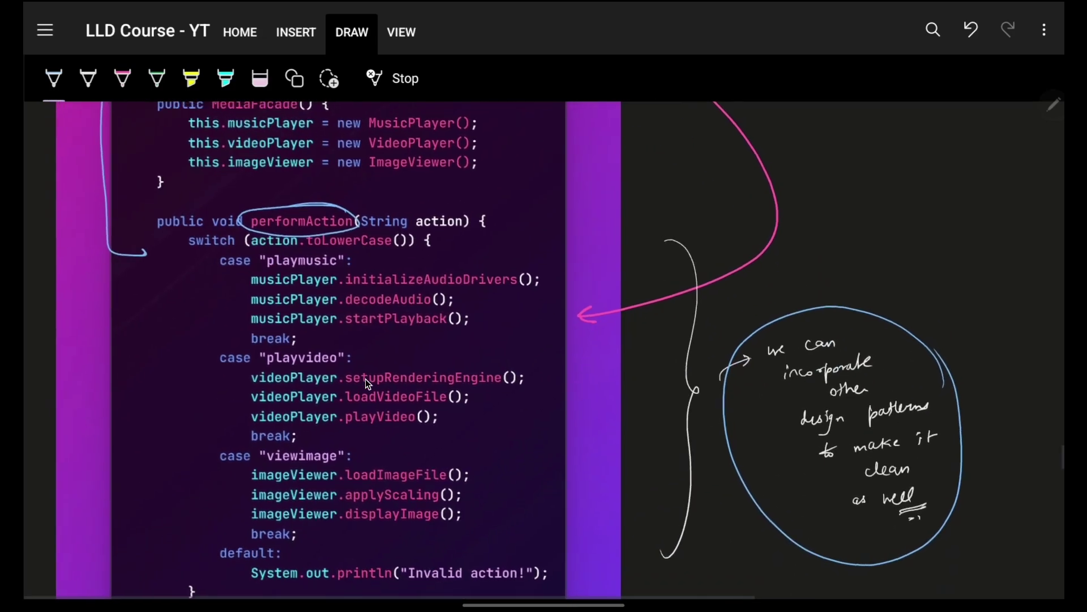
scroll(down, 3)
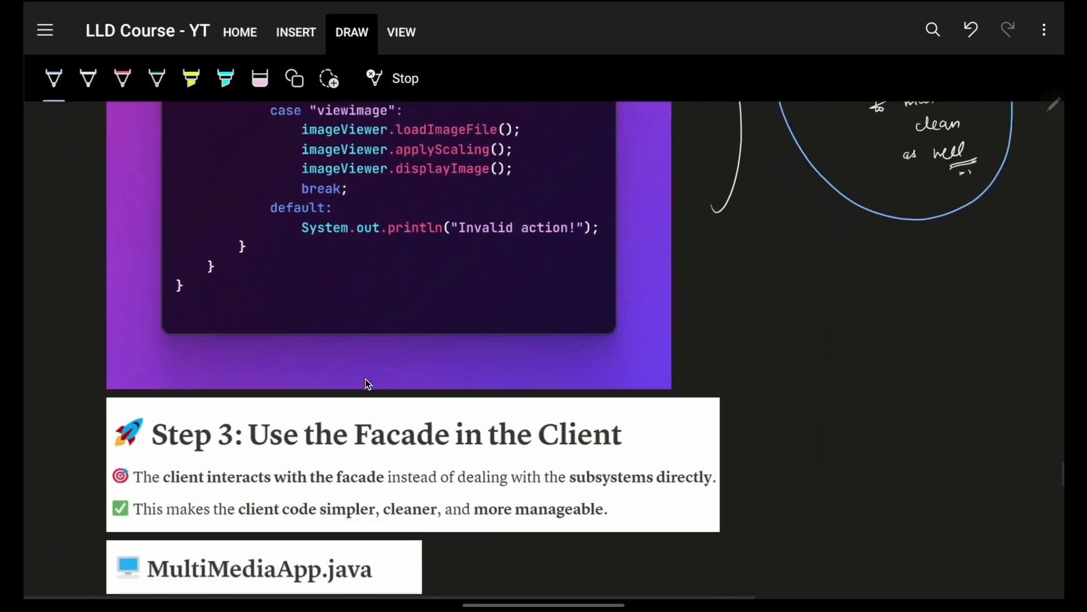
- Ring MultimediaApp, MediaFacade and the subsystem classes in pink with arrows and the note 'Facade handles all the complexities'
scroll(down, 3)
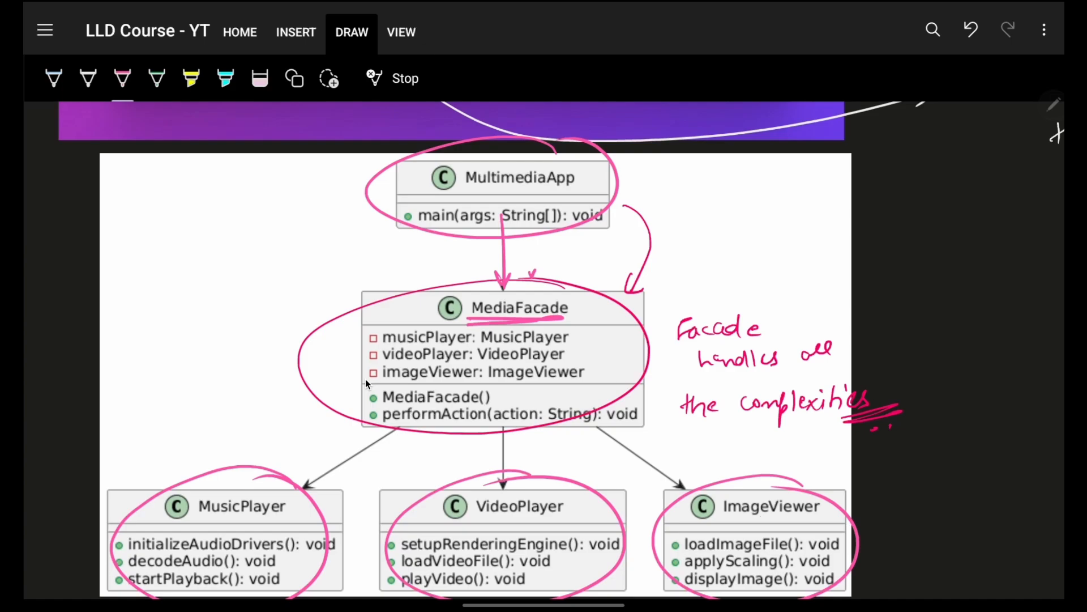
scroll(down, 3)
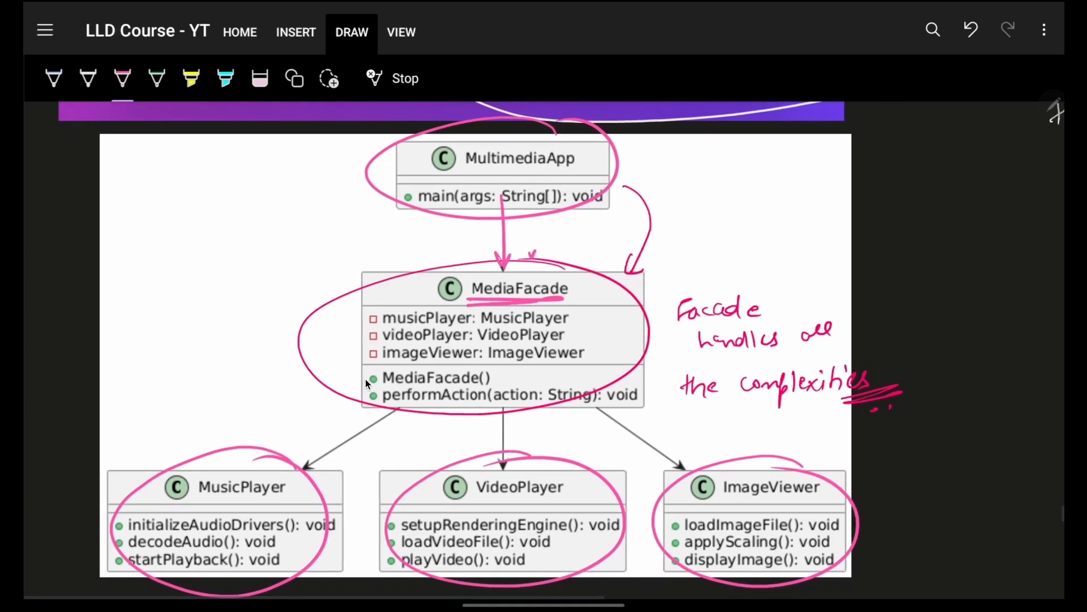
scroll(down, 3)
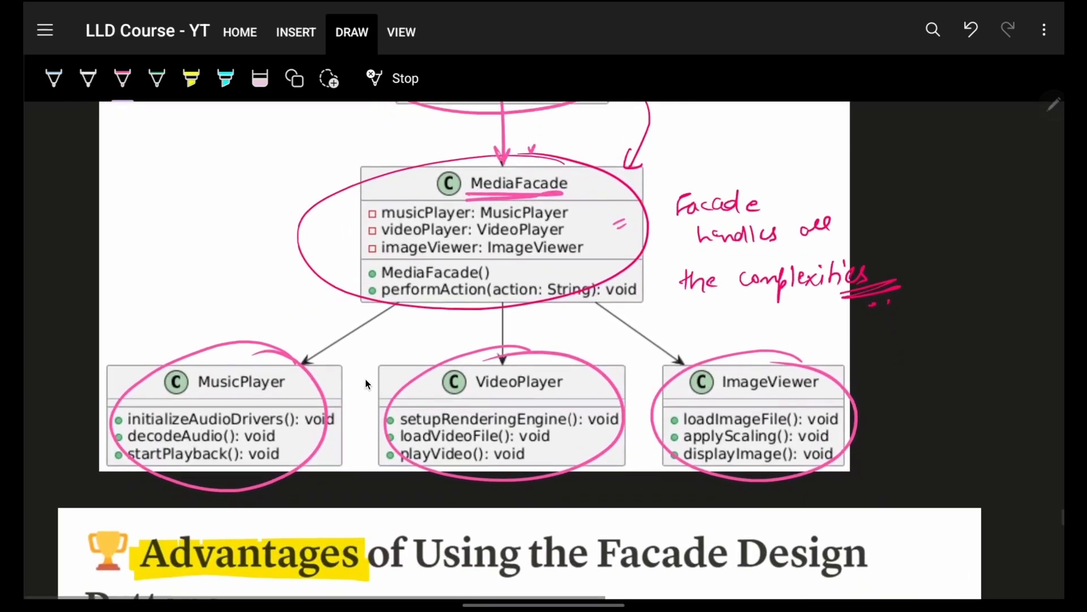
scroll(down, 3)
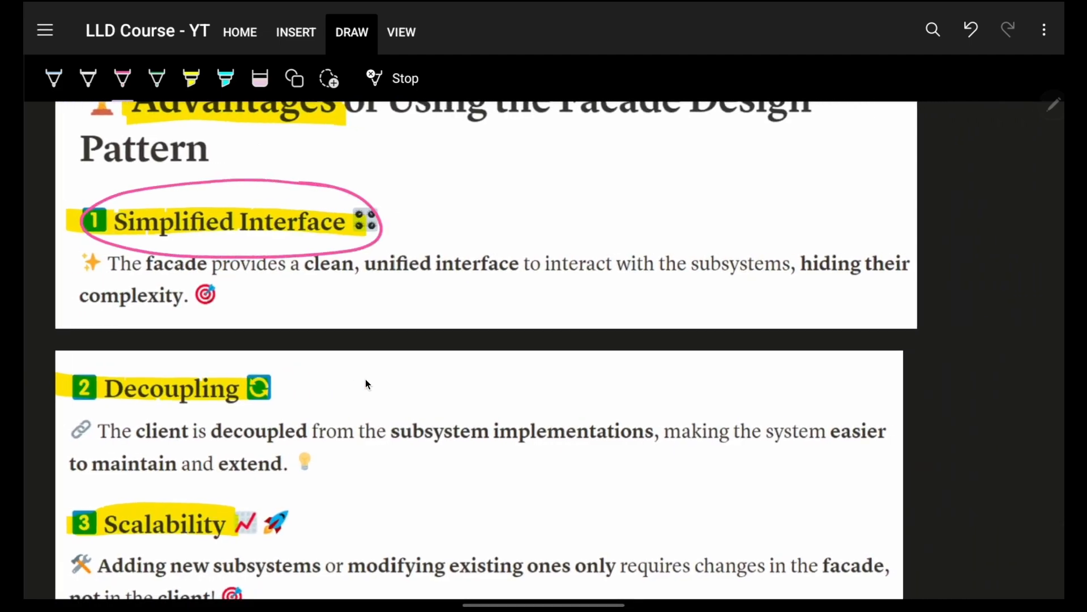
- Scroll between the advantages list and the UML diagram while ringing headings and sketching the box in pink
scroll(down, 3)
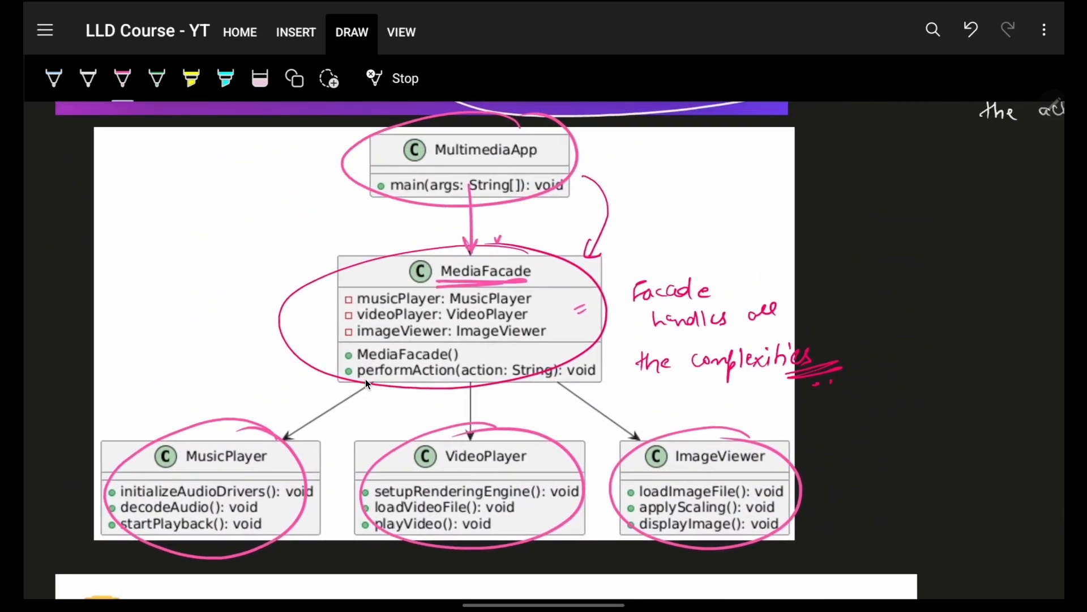
scroll(down, 3)
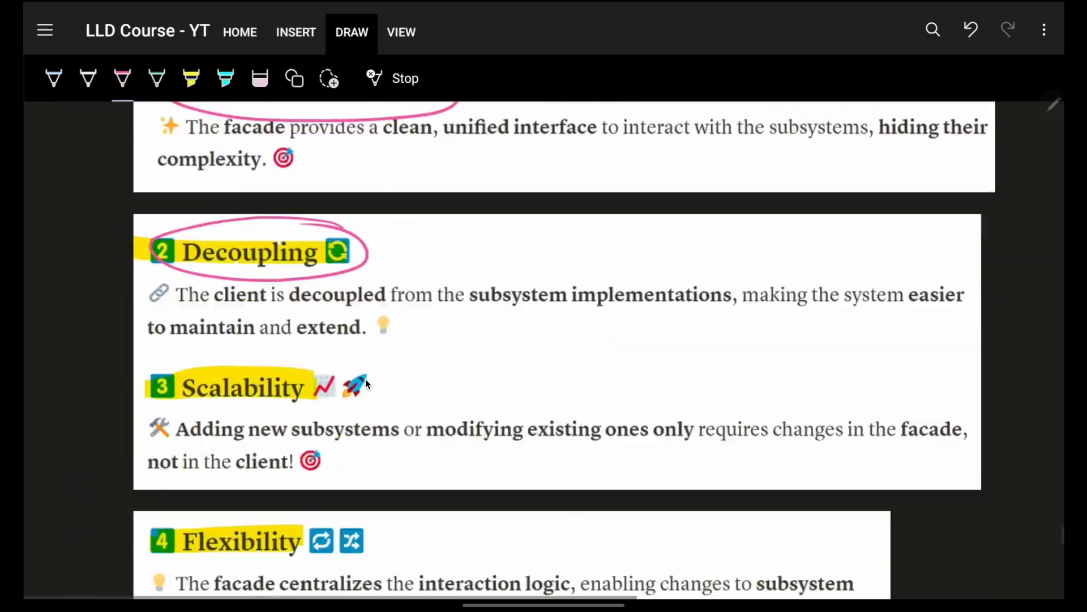
scroll(up, 3)
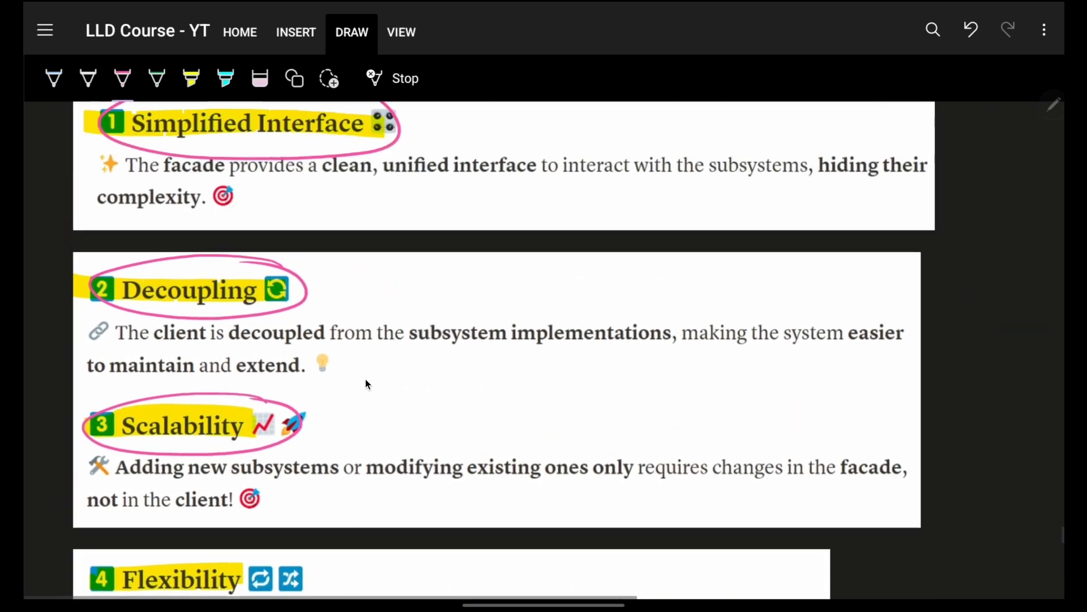
scroll(up, 3)
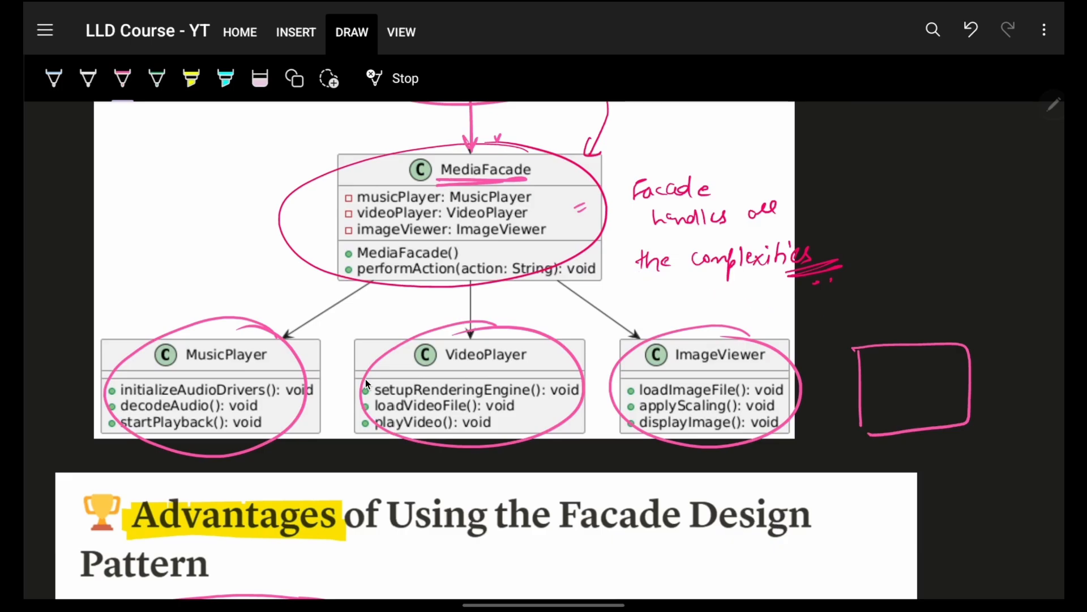
scroll(down, 3)
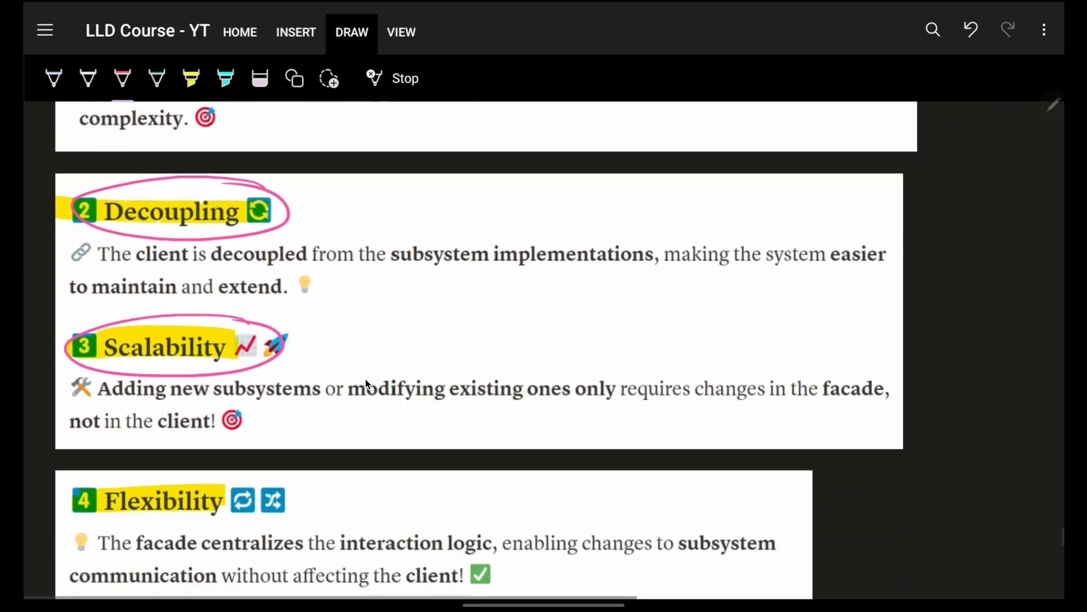
scroll(down, 3)
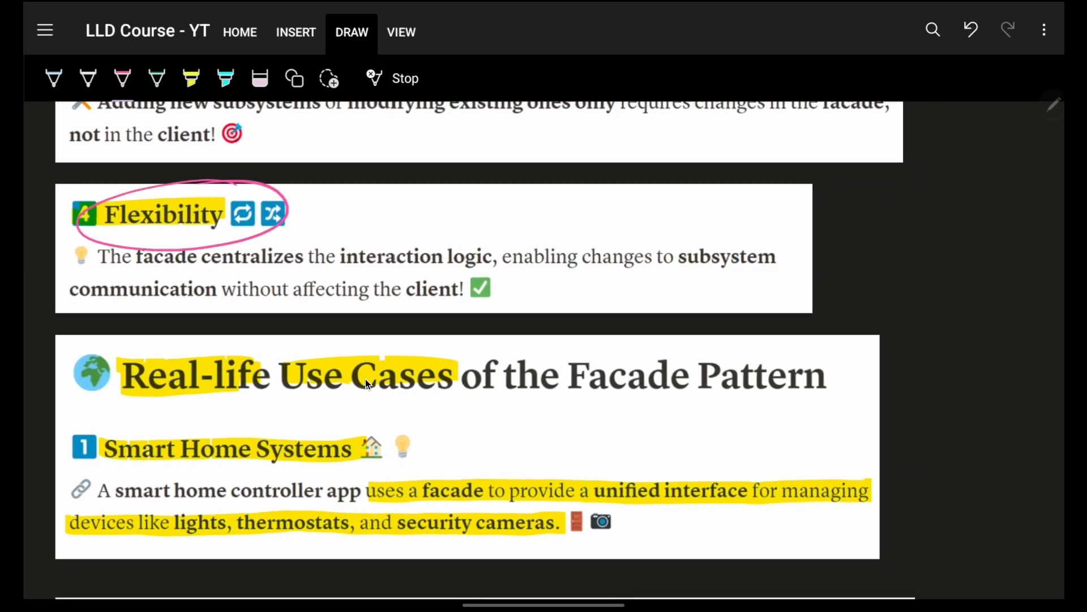
scroll(up, 3)
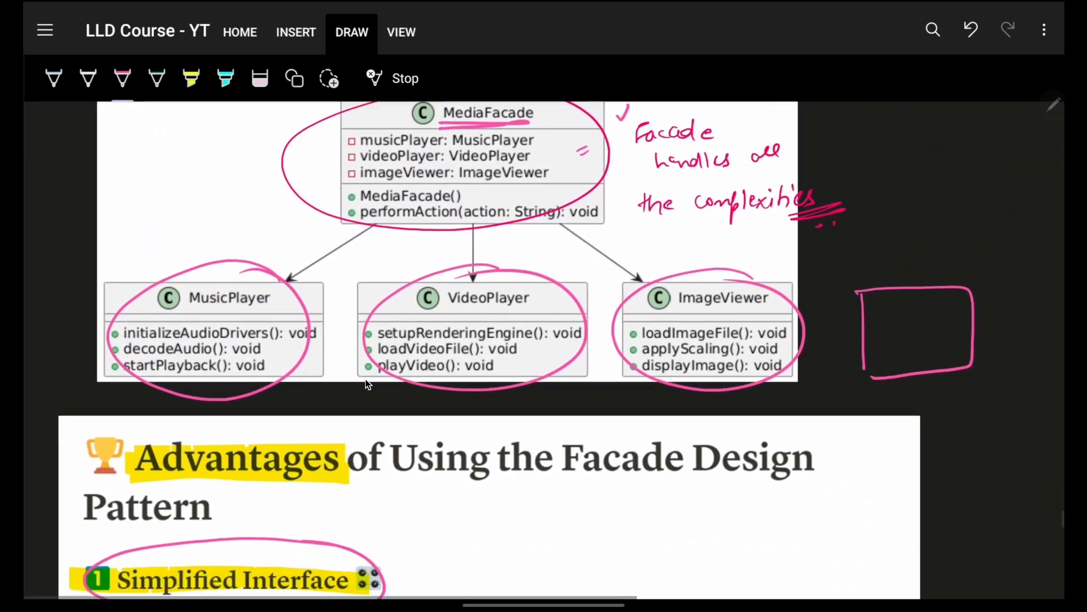
scroll(down, 3)
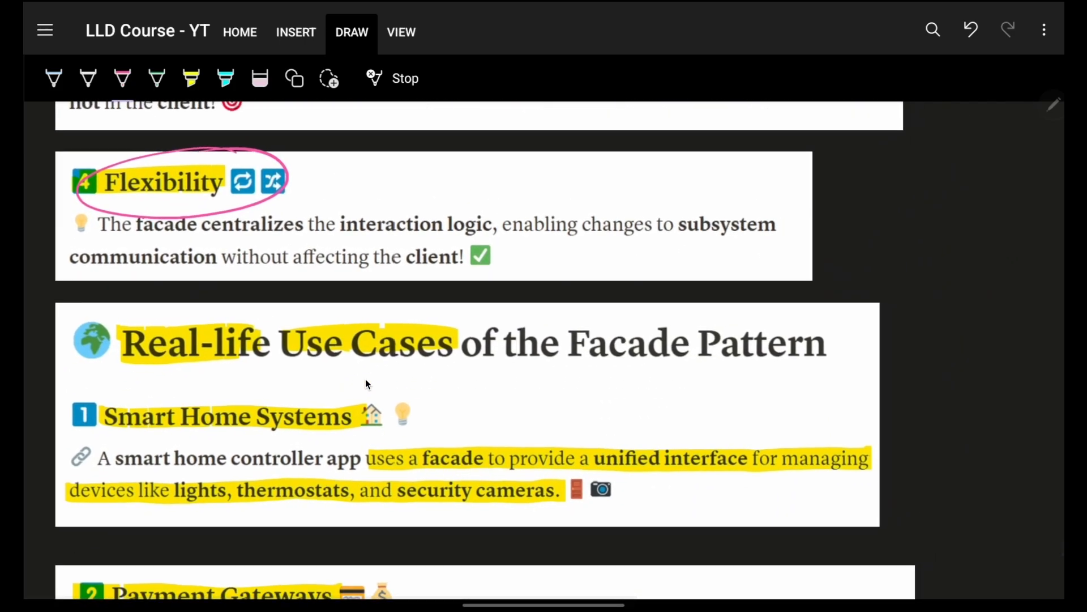
- Scroll through the use cases while circling facade, ticking lights, thermostats, cameras and ringing Payment, Database, Multimedia
scroll(down, 3)
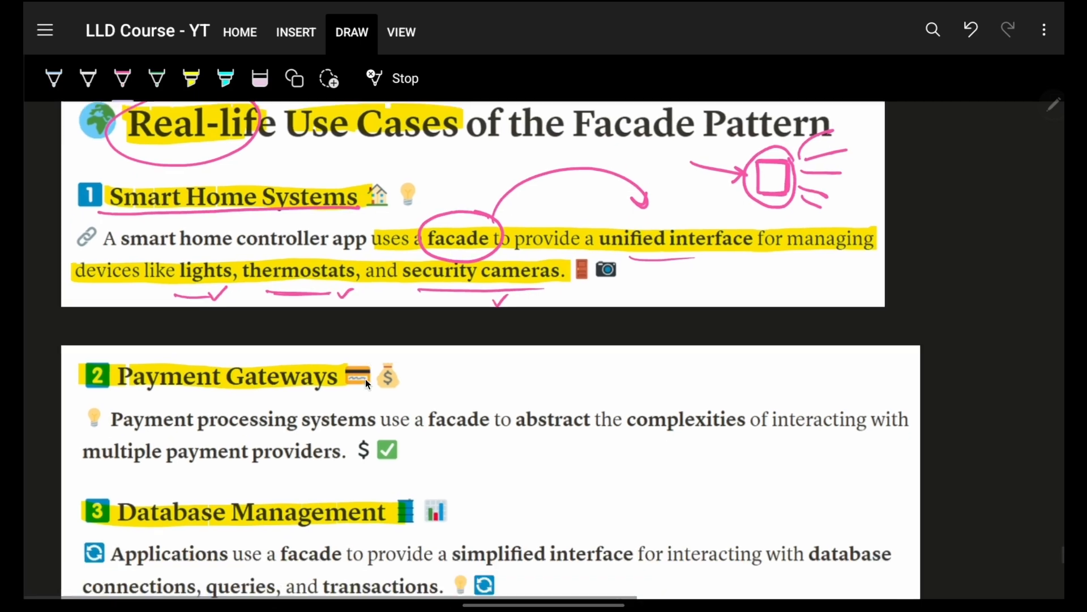
scroll(down, 3)
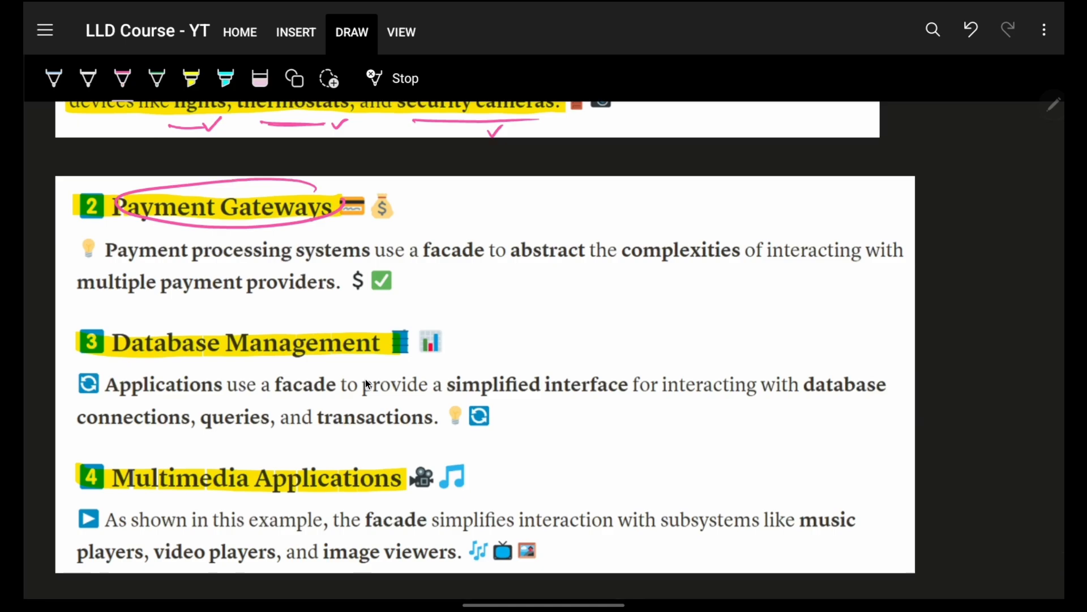
scroll(up, 3)
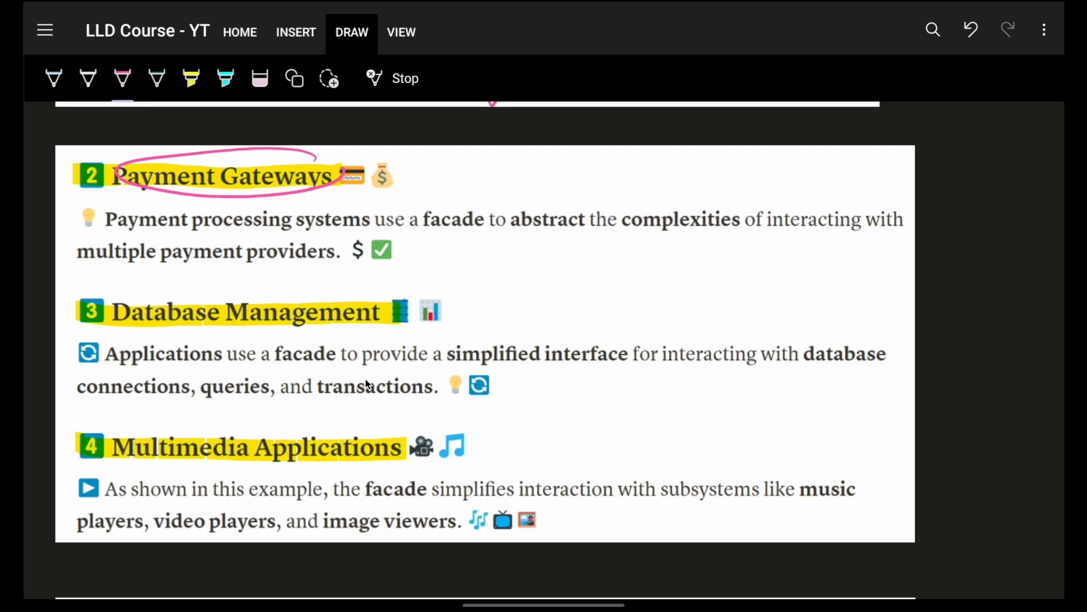
scroll(down, 3)
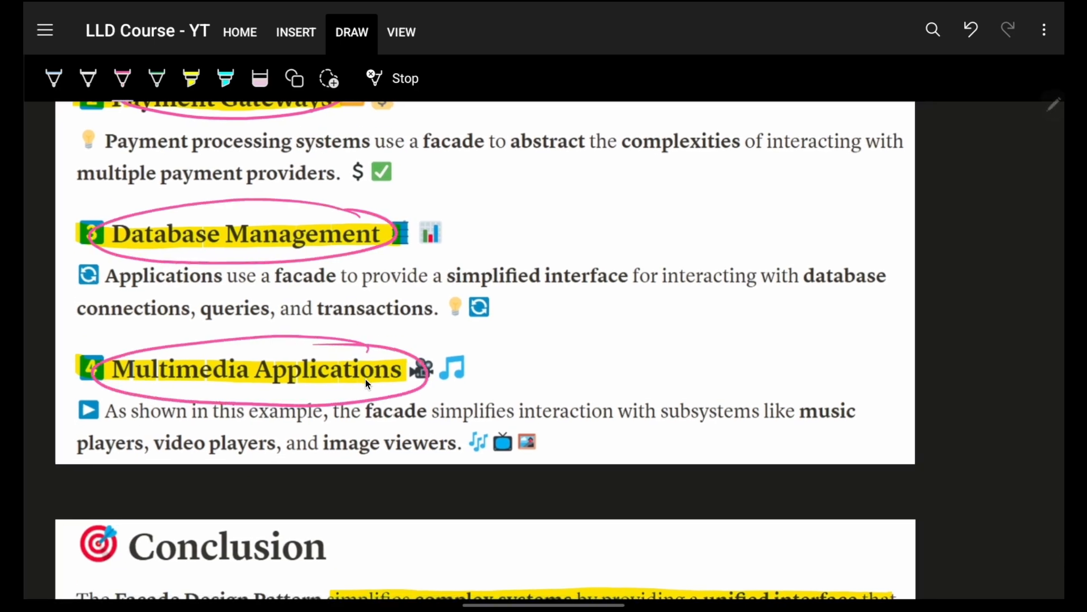
scroll(down, 3)
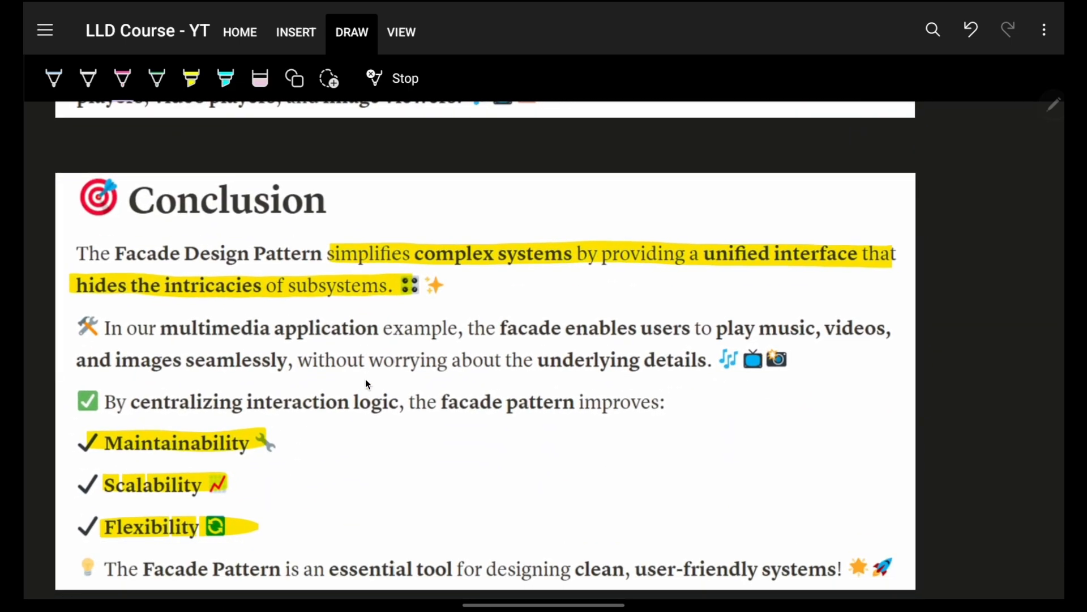
- Scroll to the Conclusion while circling 'complex systems', underlining 'unified interface' and drawing linking arrows
scroll(up, 3)
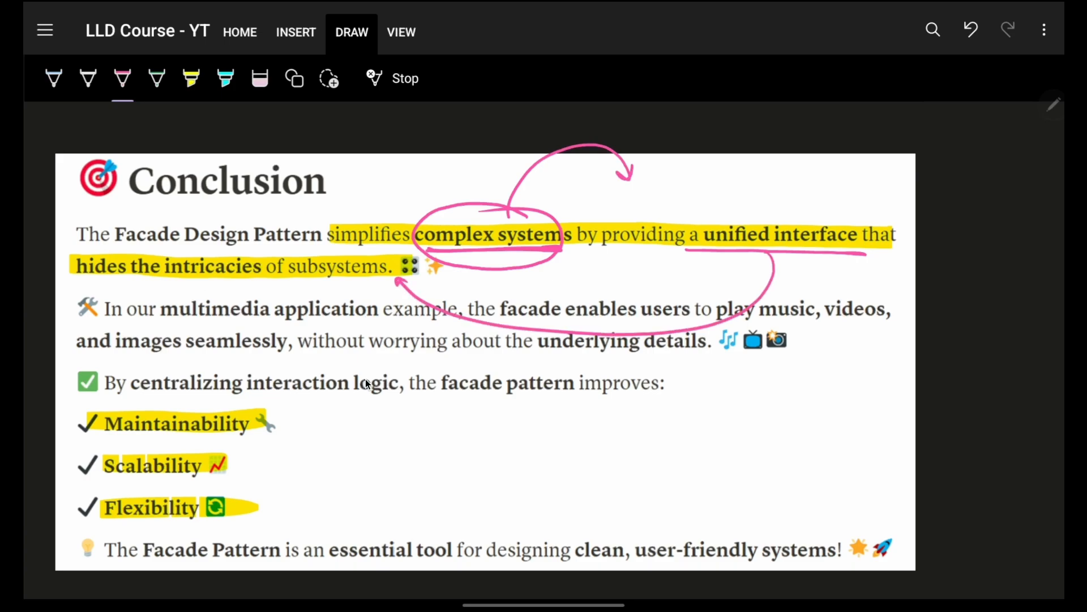
scroll(down, 3)
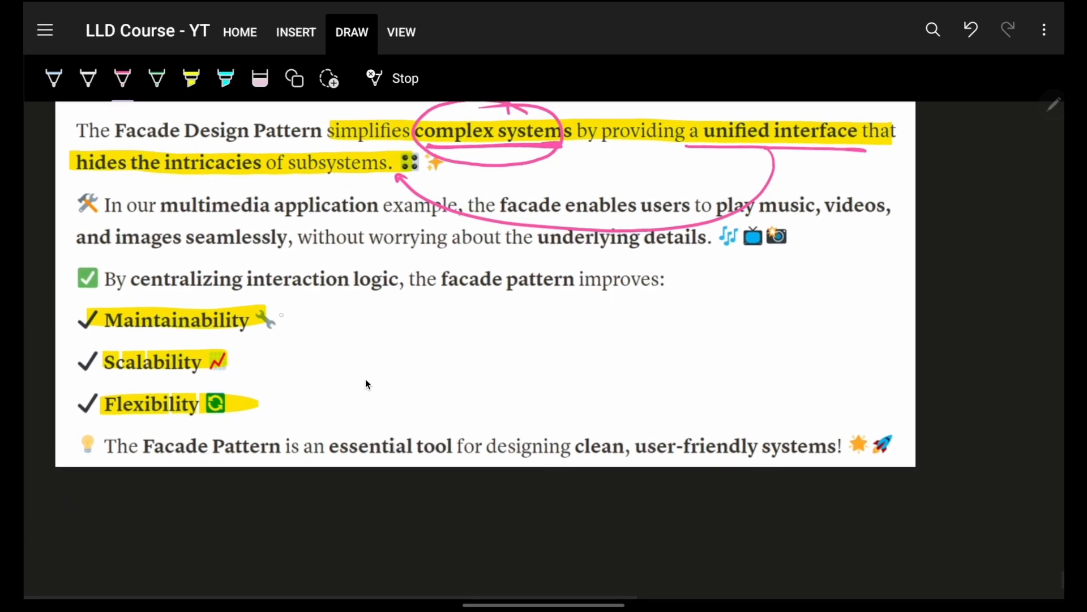